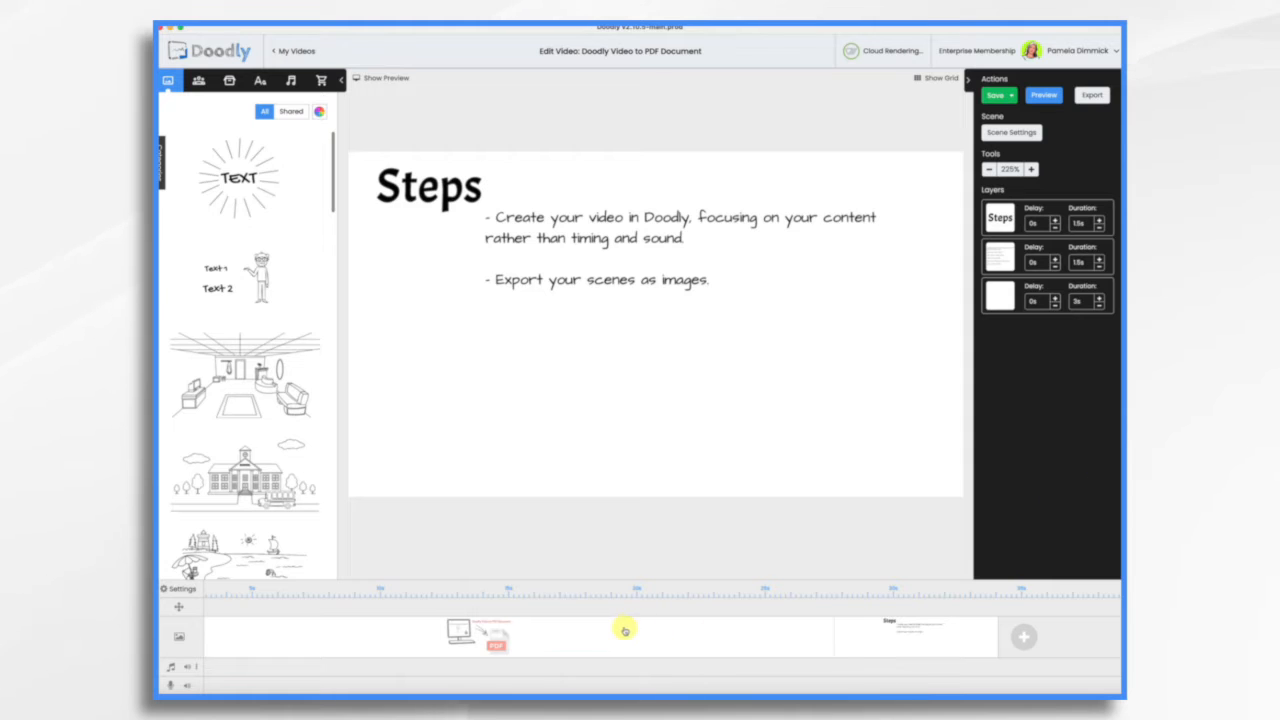
# Review the Steps scene listing the six steps from creating the video to sharing the PDF
pyautogui.rightClick(622, 630)
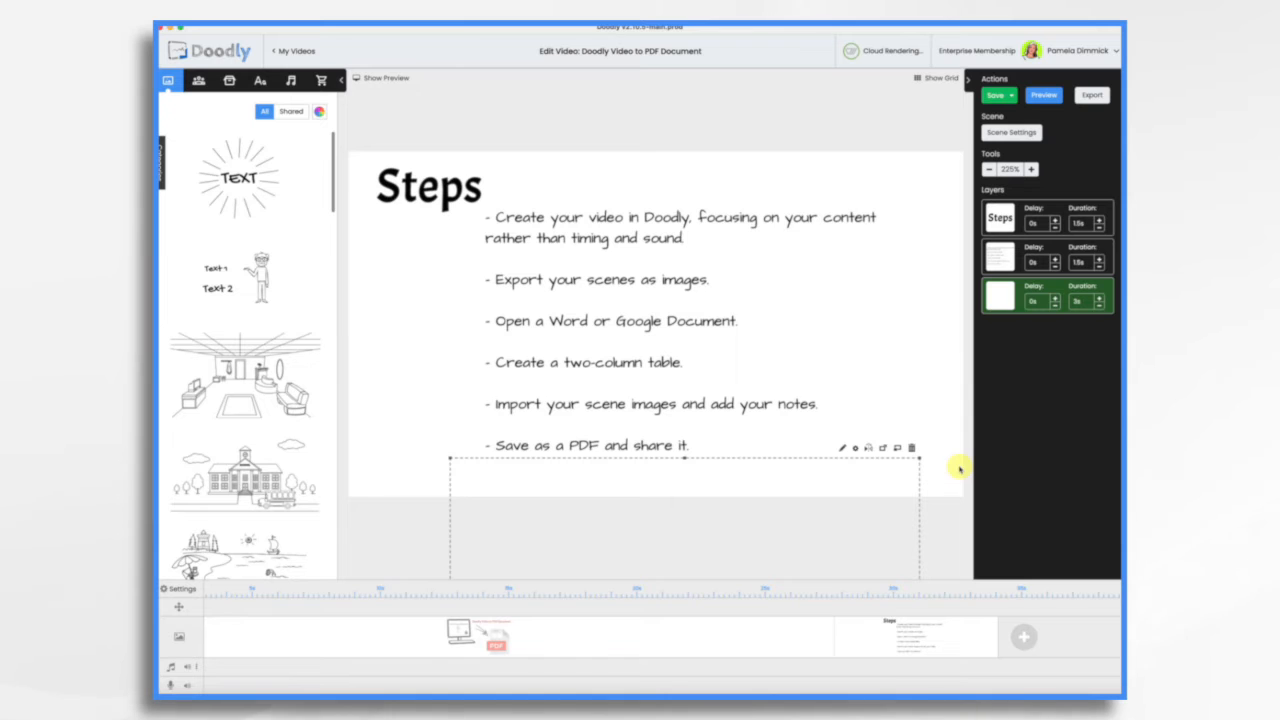
pyautogui.moveTo(294, 51)
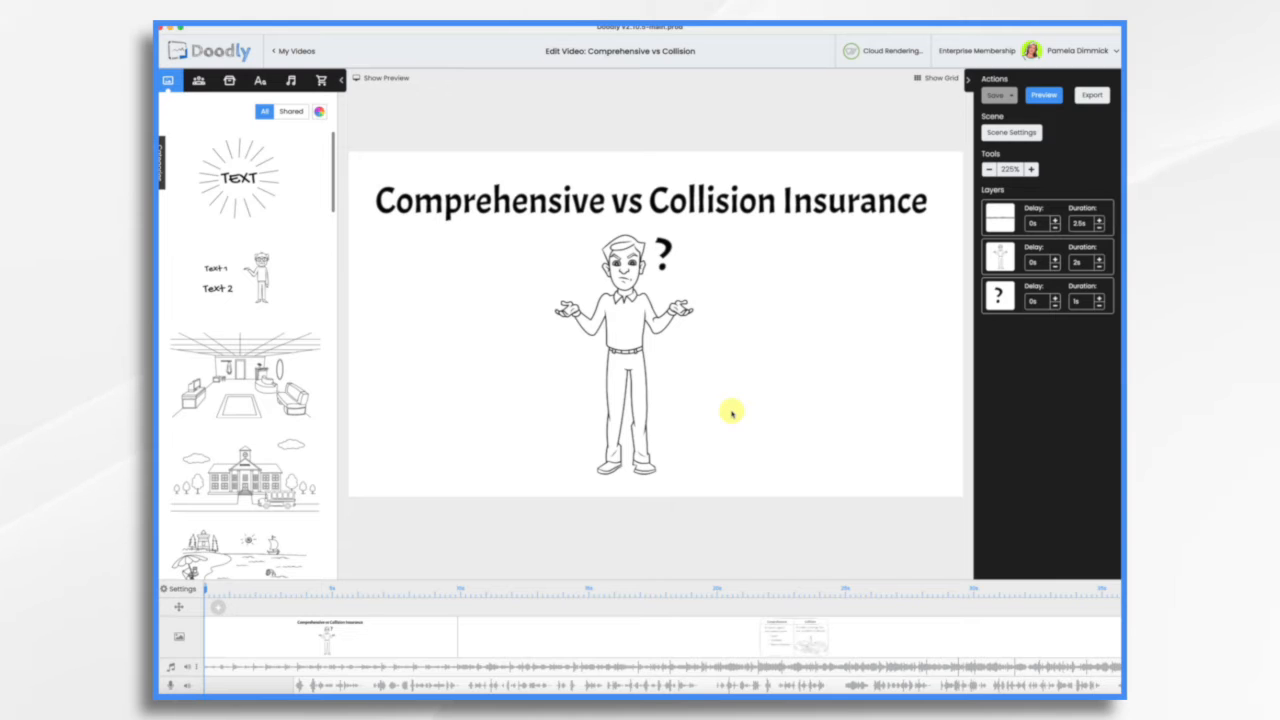
pyautogui.moveTo(770, 385)
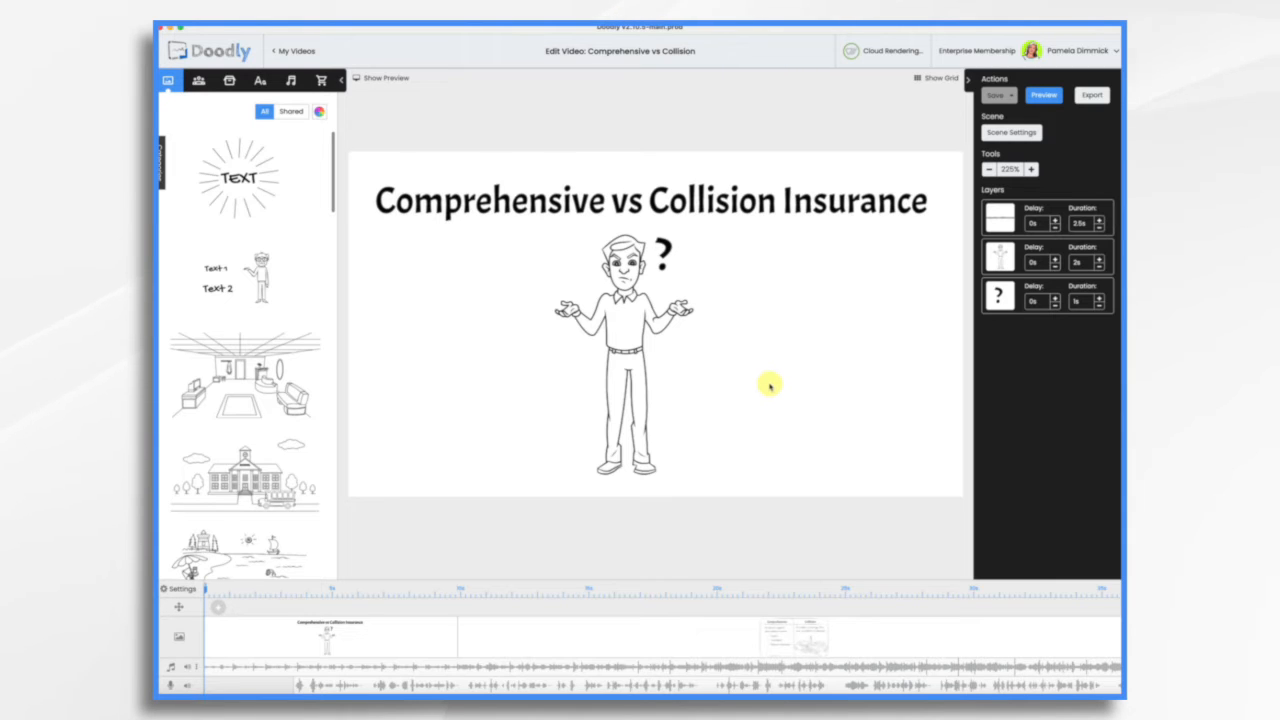
pyautogui.moveTo(409, 639)
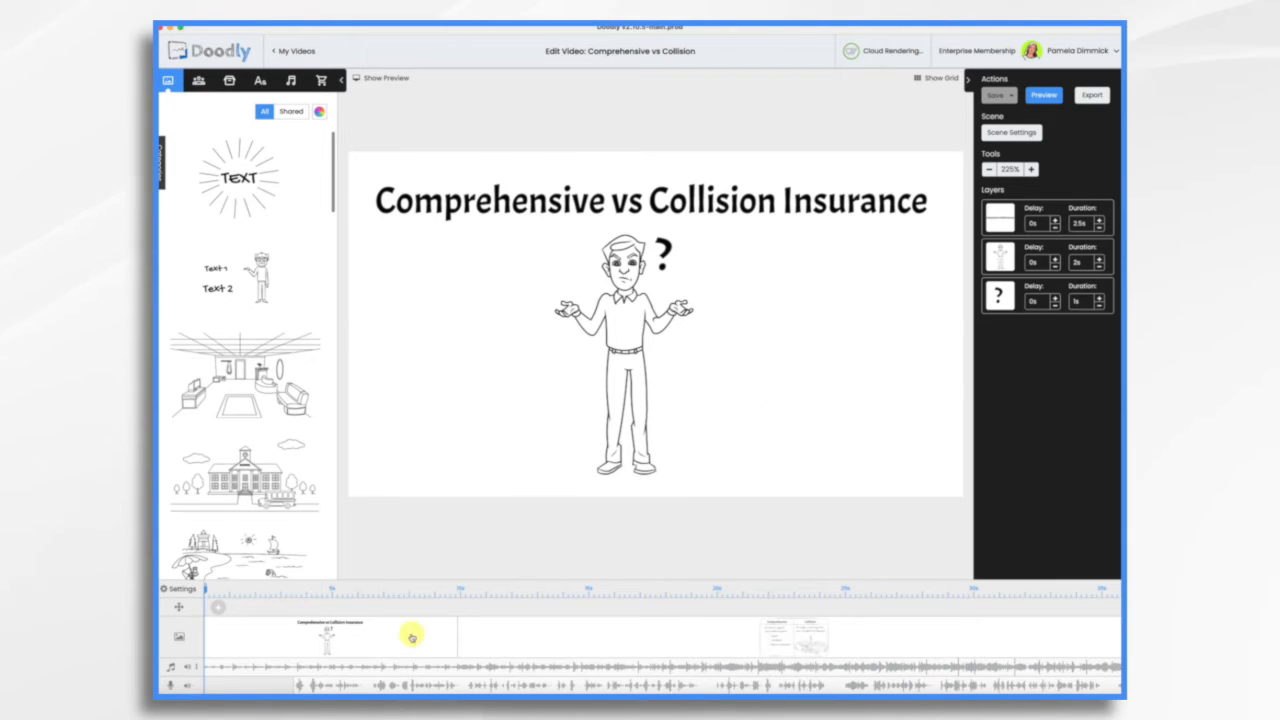
# Save the first (title) scene as a 720p JPEG image to the Desktop
pyautogui.rightClick(408, 637)
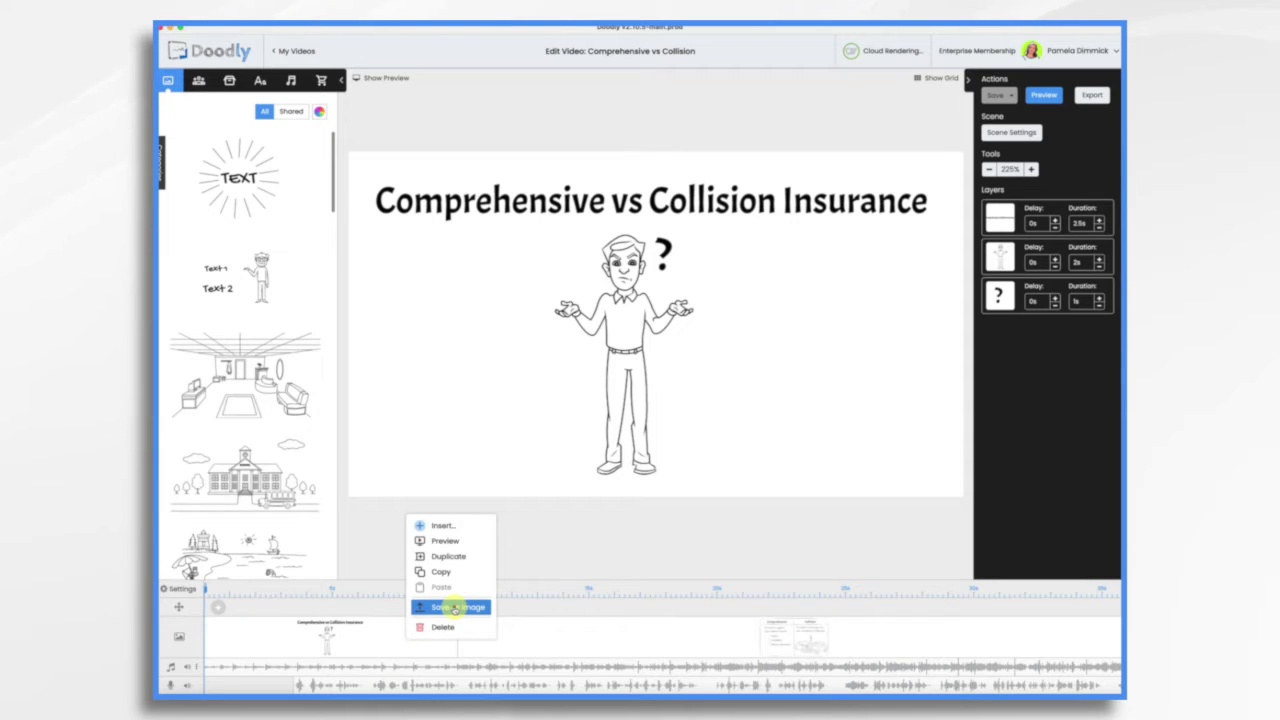
pyautogui.click(450, 608)
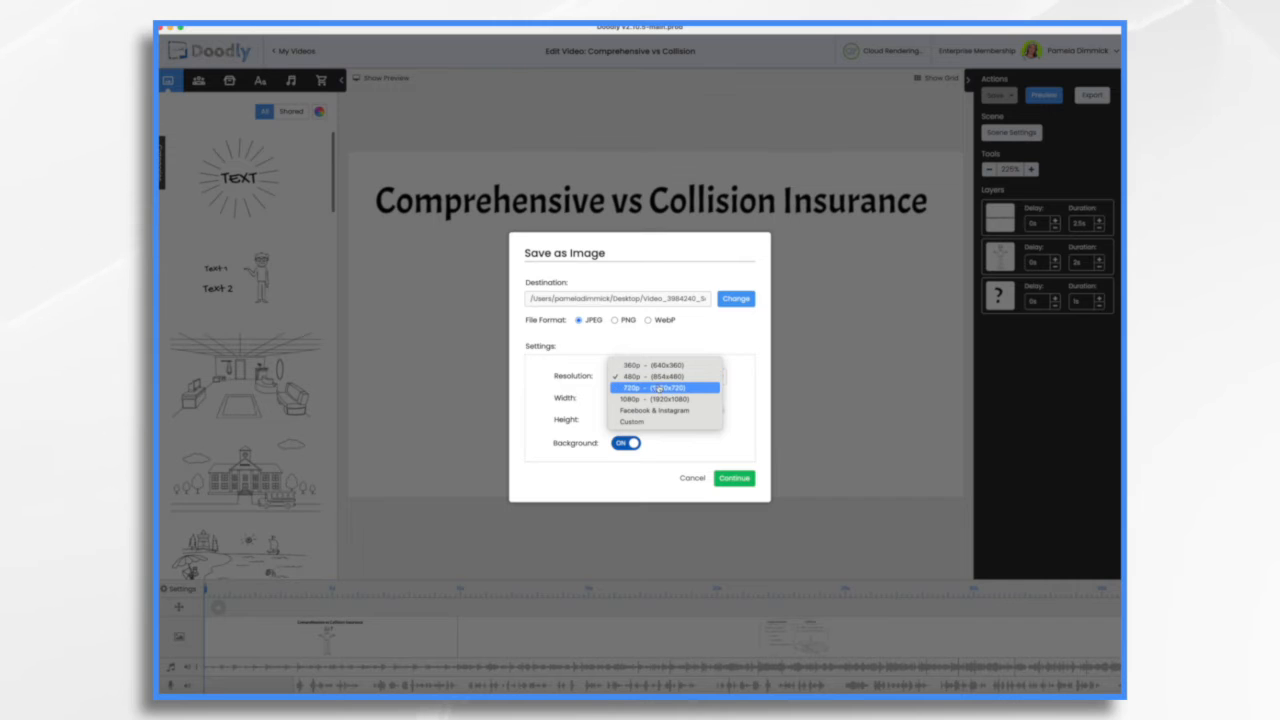
pyautogui.click(656, 386)
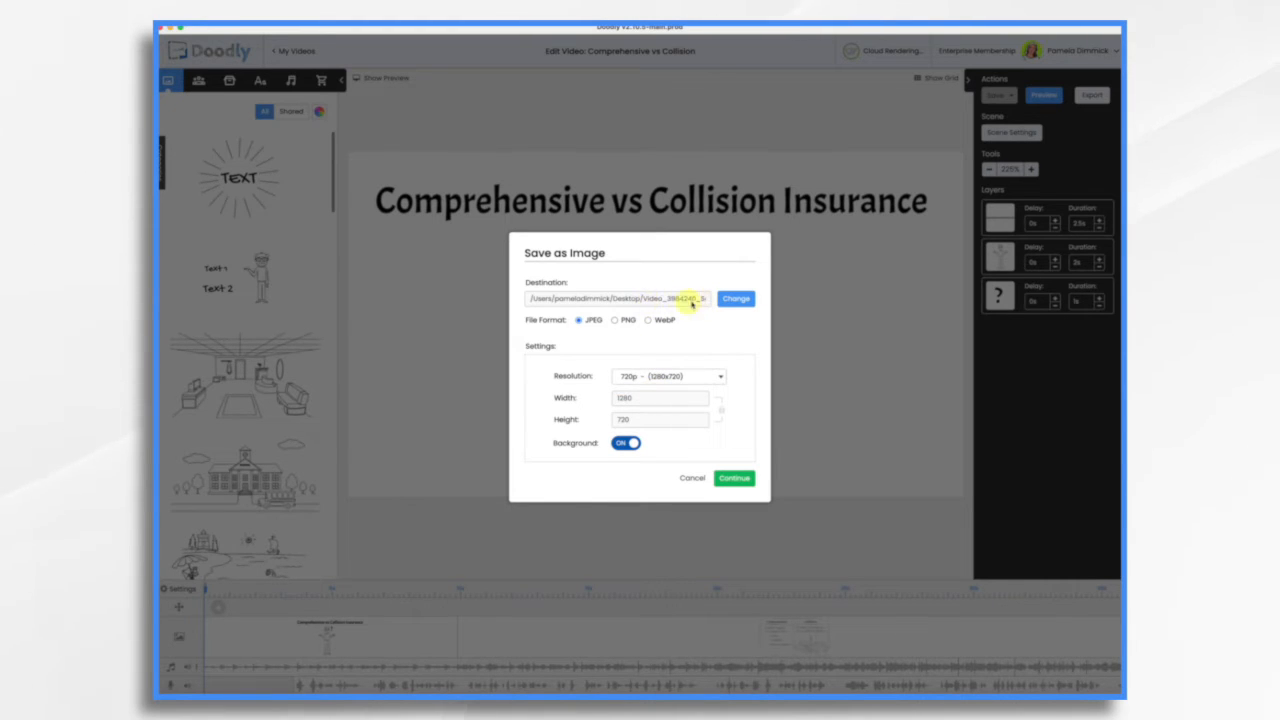
pyautogui.click(734, 478)
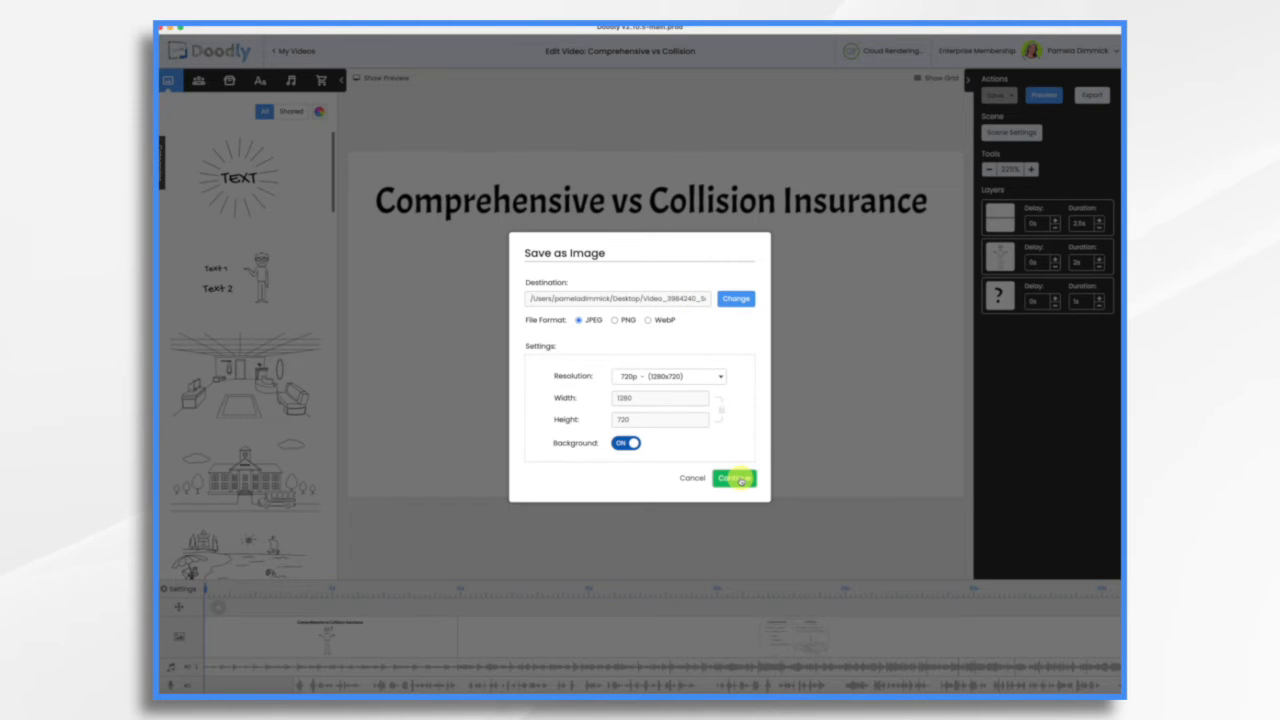
pyautogui.click(734, 478)
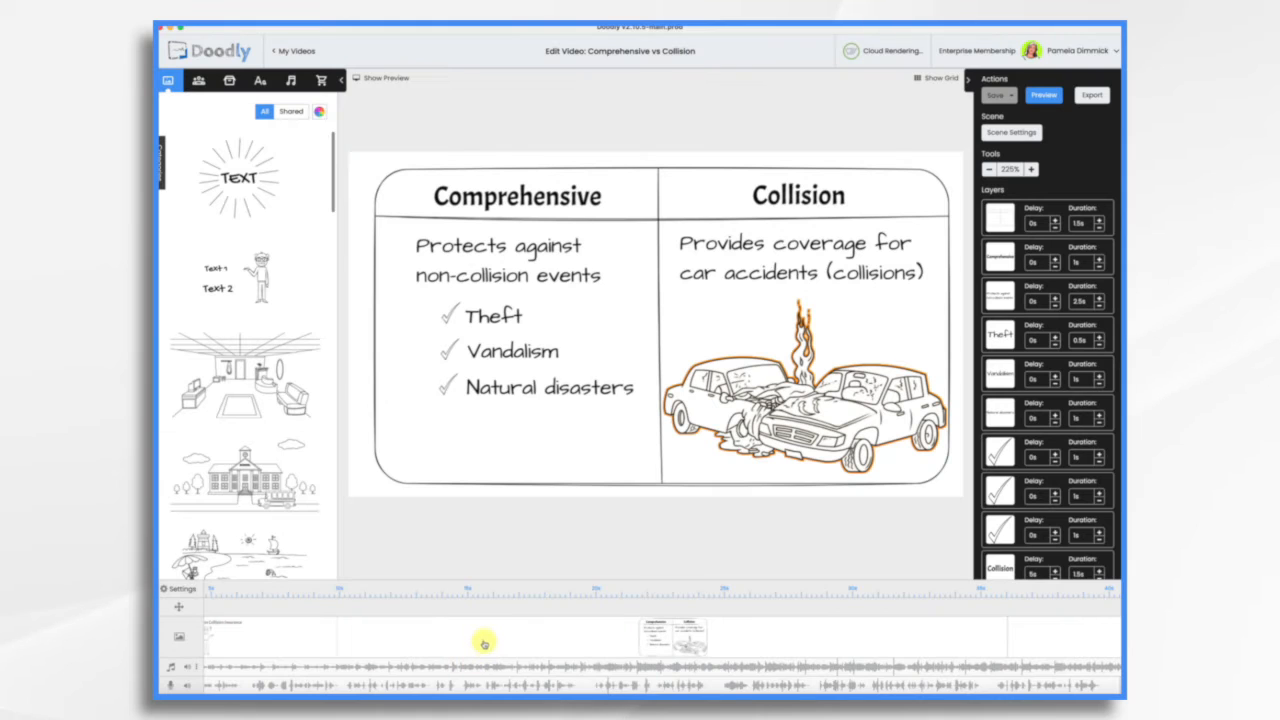
# Save the second (comparison) scene as a 720p JPEG image to the Desktop
pyautogui.rightClick(476, 643)
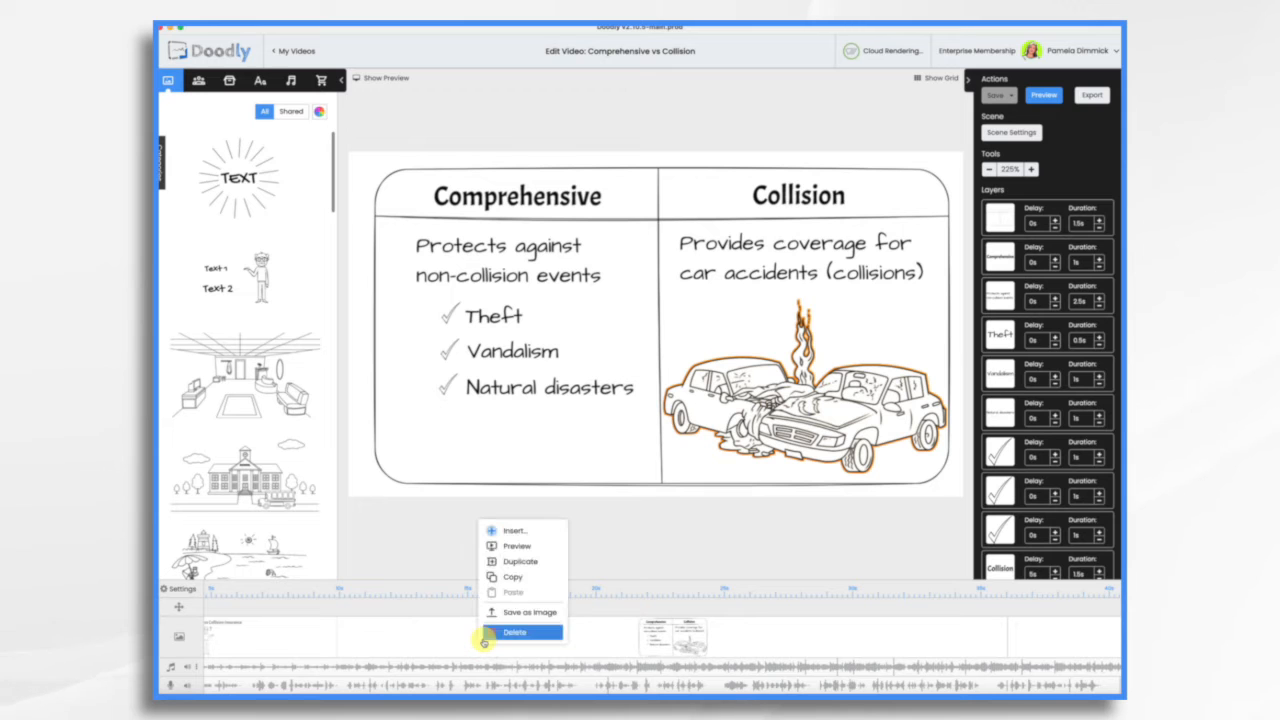
pyautogui.click(516, 612)
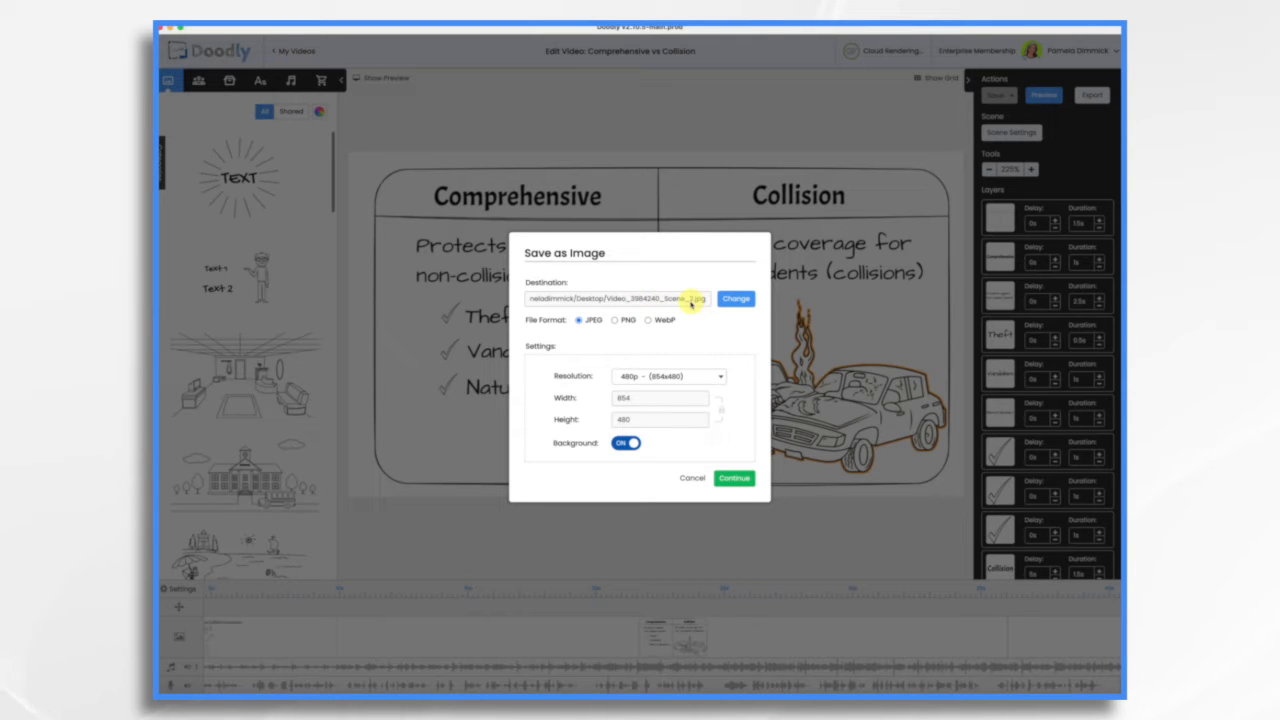
pyautogui.click(734, 478)
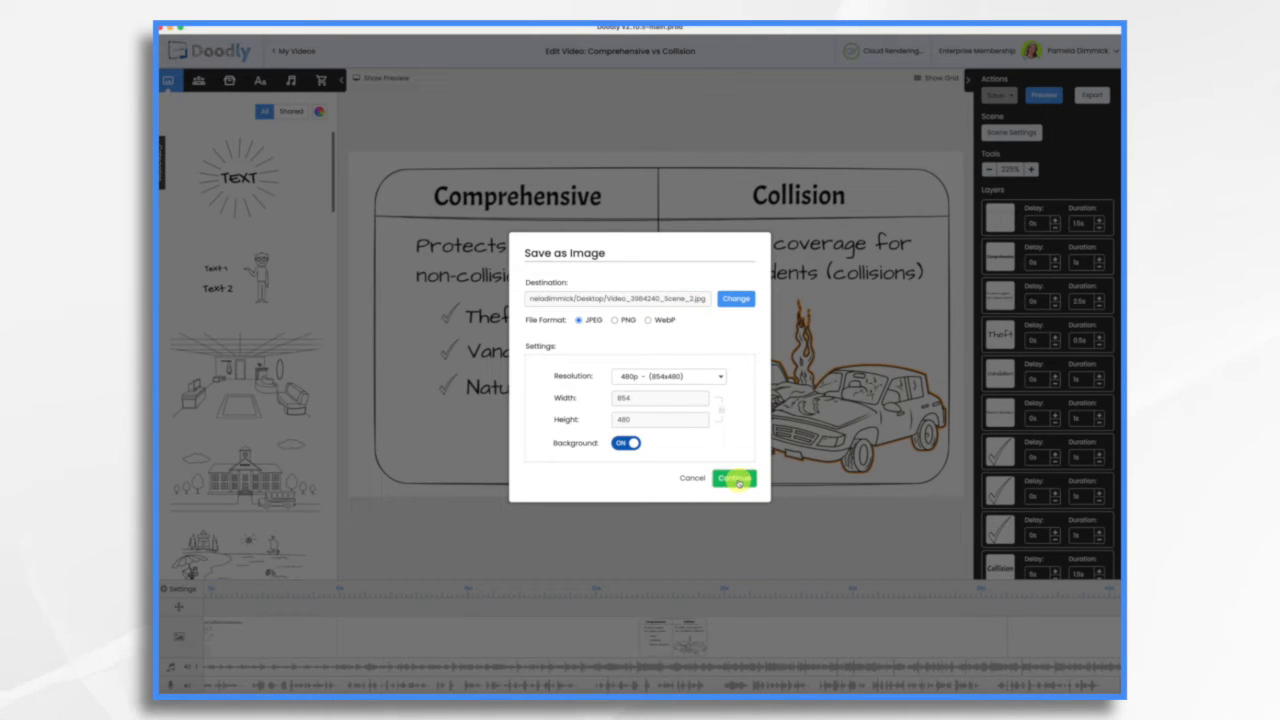
pyautogui.click(665, 376)
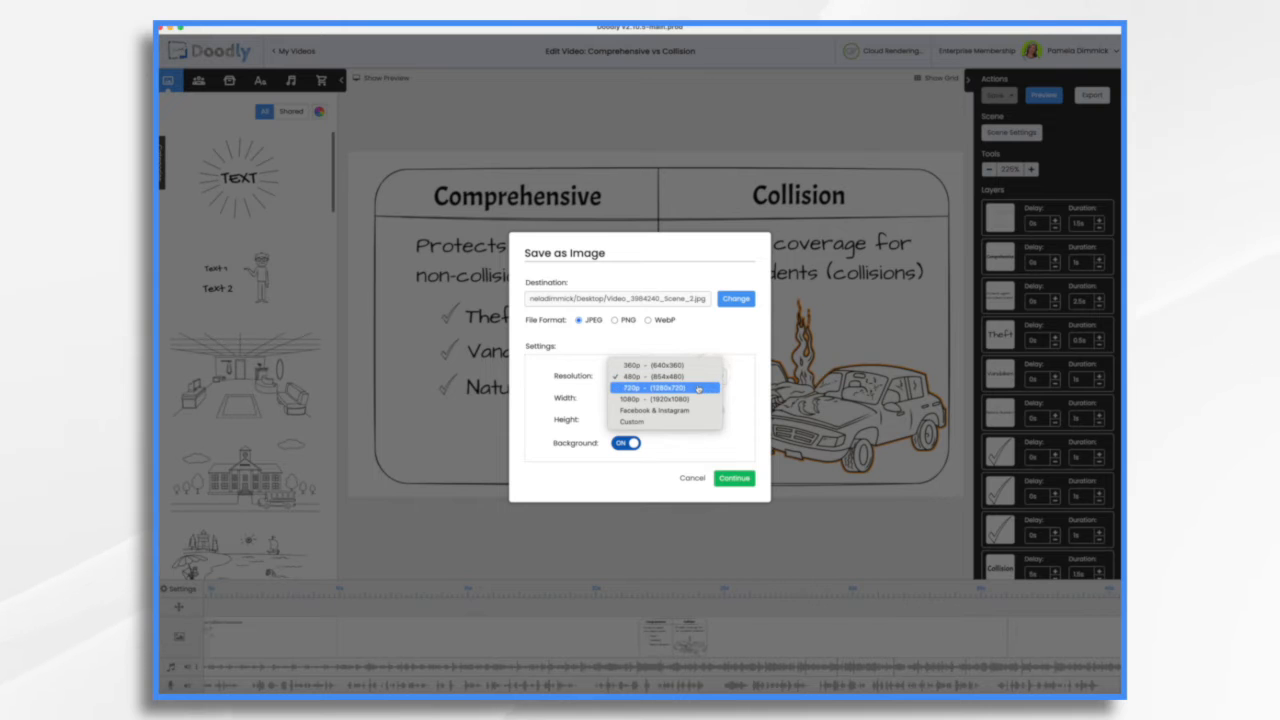
pyautogui.click(734, 478)
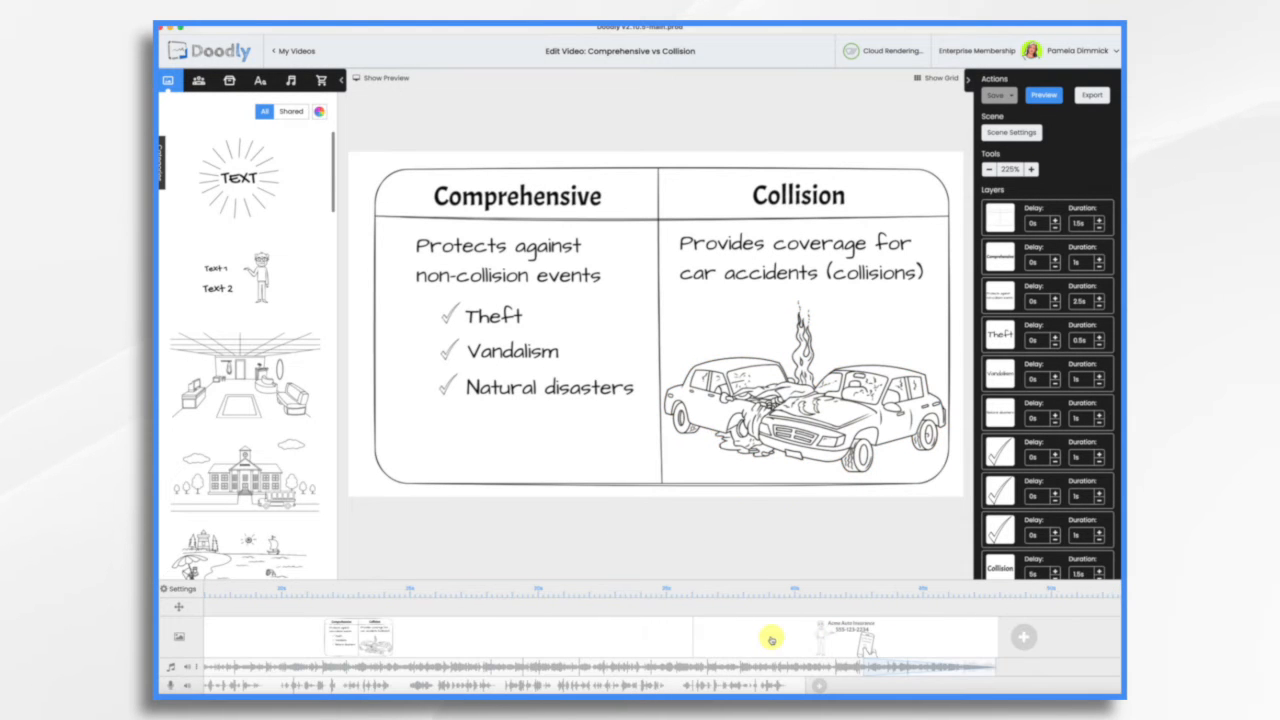
# Save the third (closing) scene as a 720p JPEG image to the Desktop
pyautogui.rightClick(766, 637)
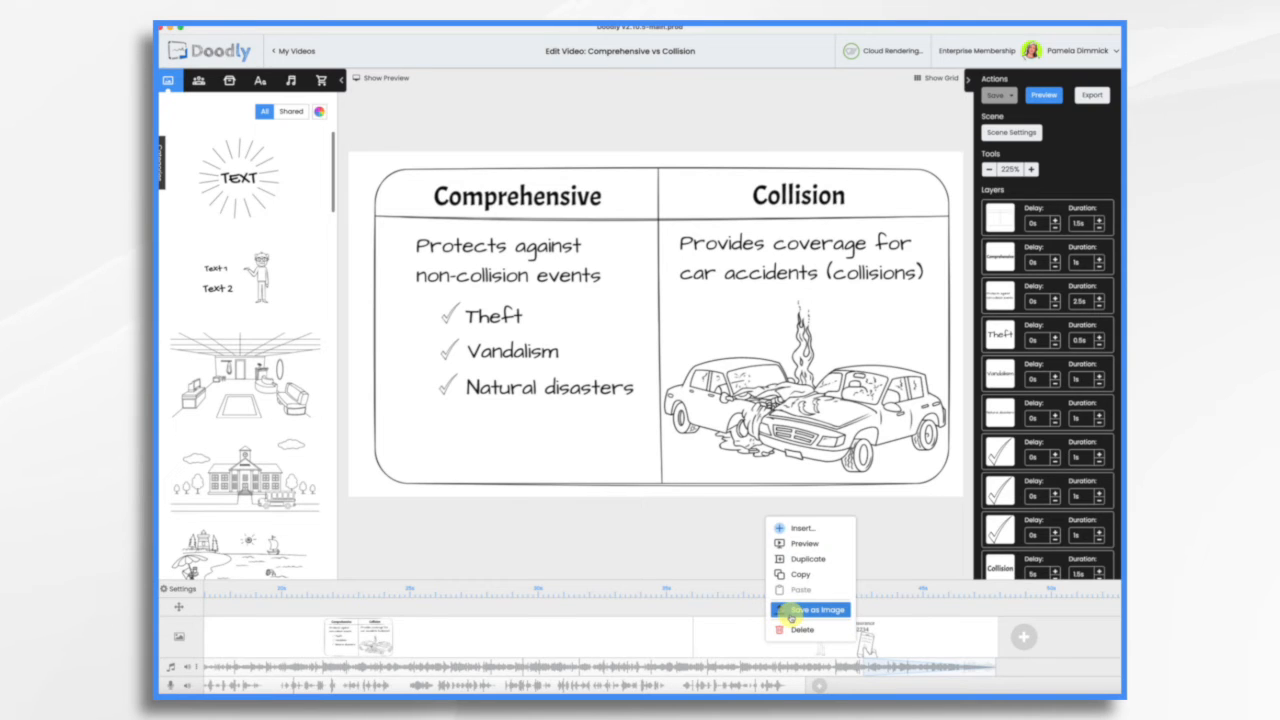
pyautogui.click(817, 606)
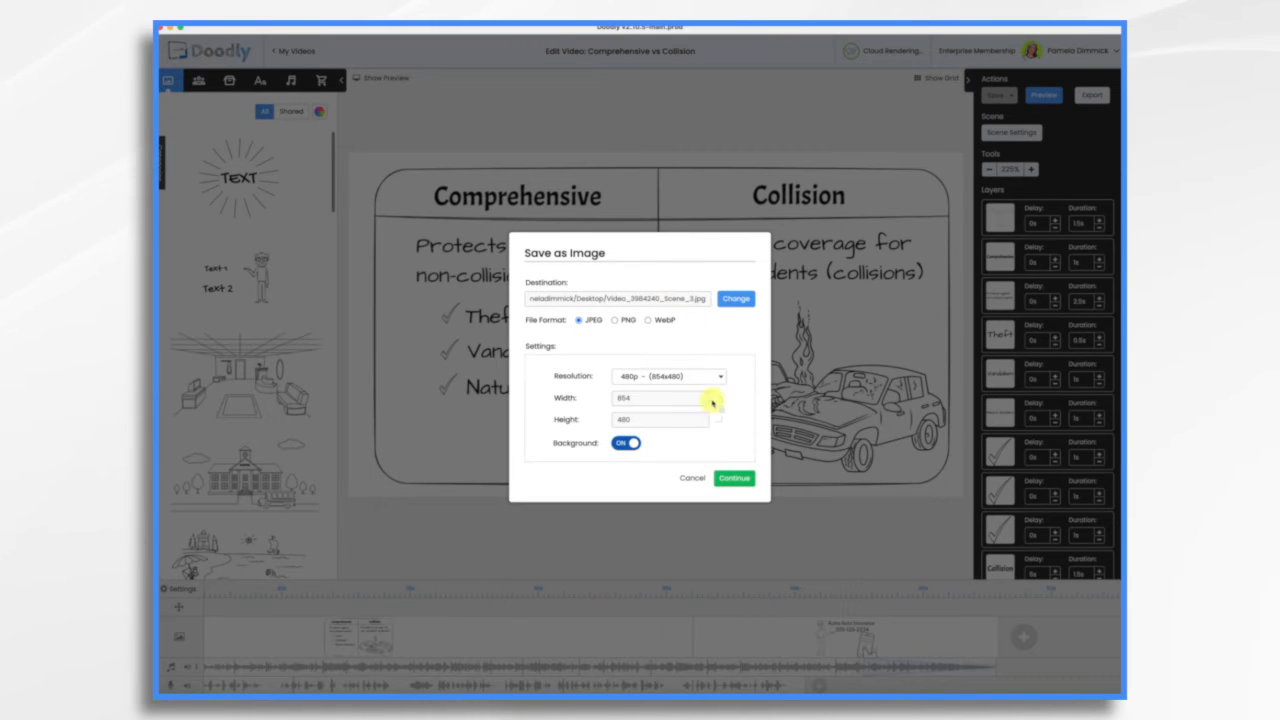
pyautogui.click(663, 376)
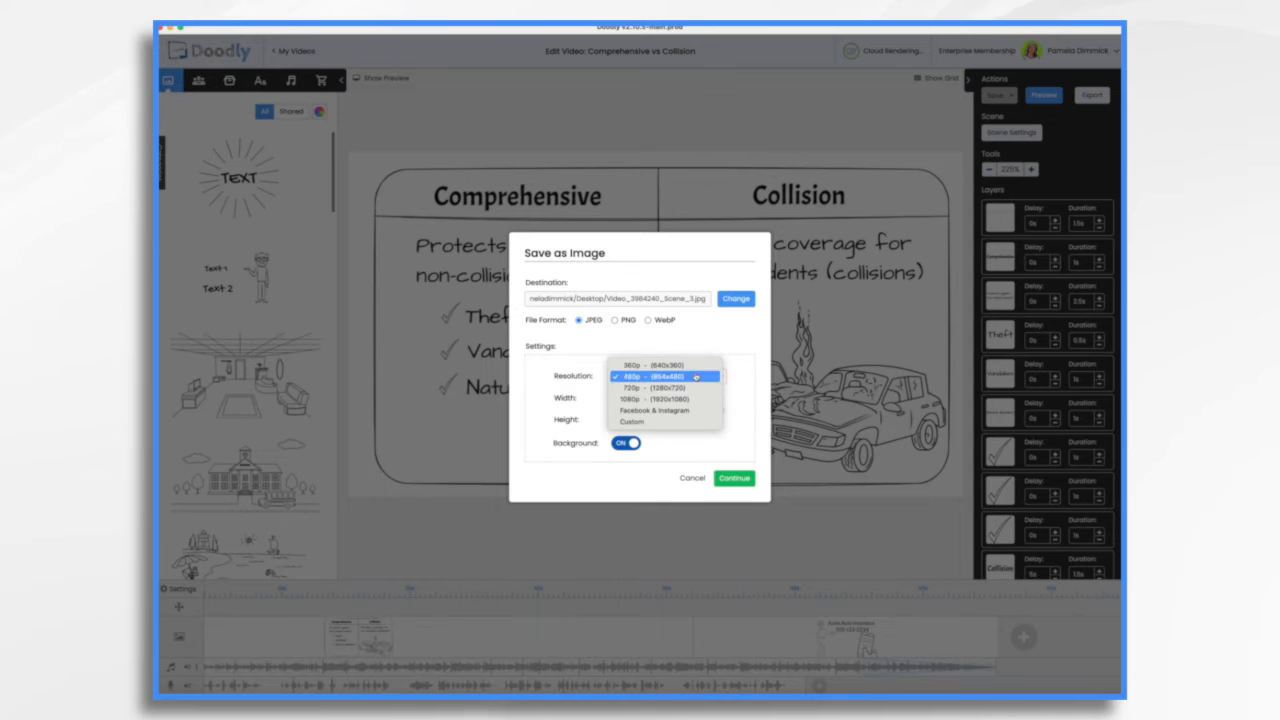
pyautogui.click(650, 387)
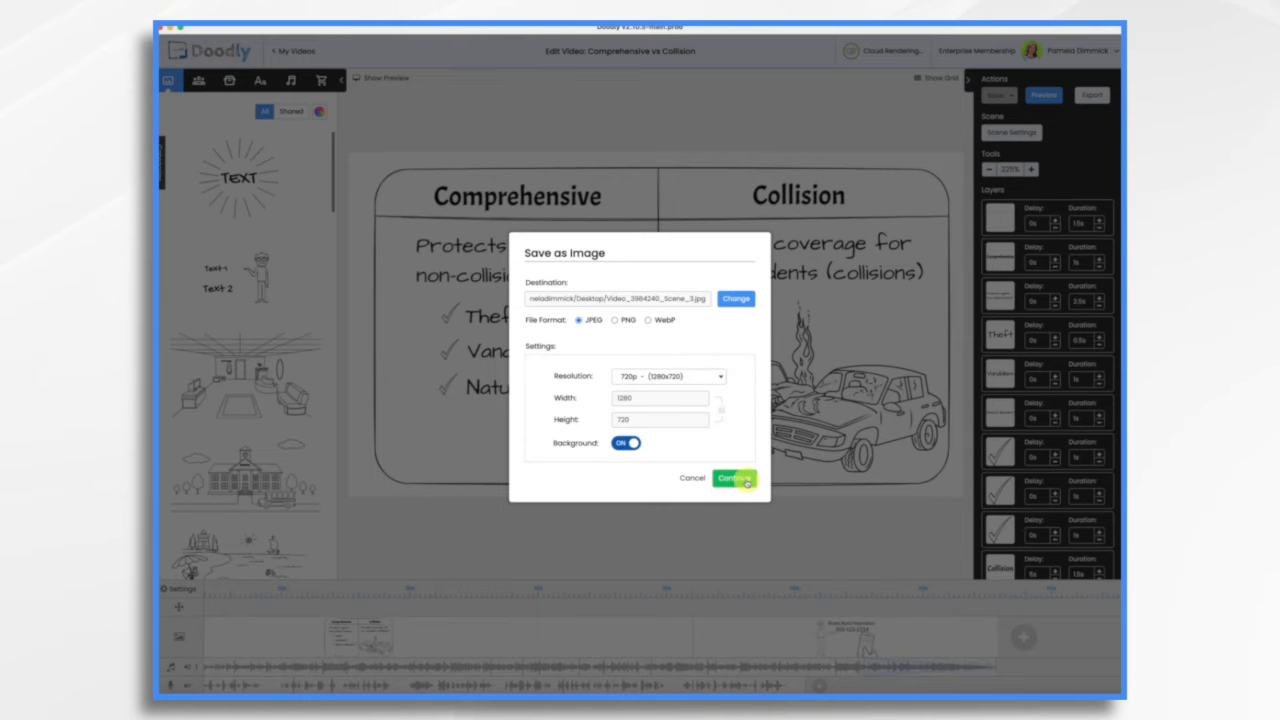
pyautogui.click(734, 478)
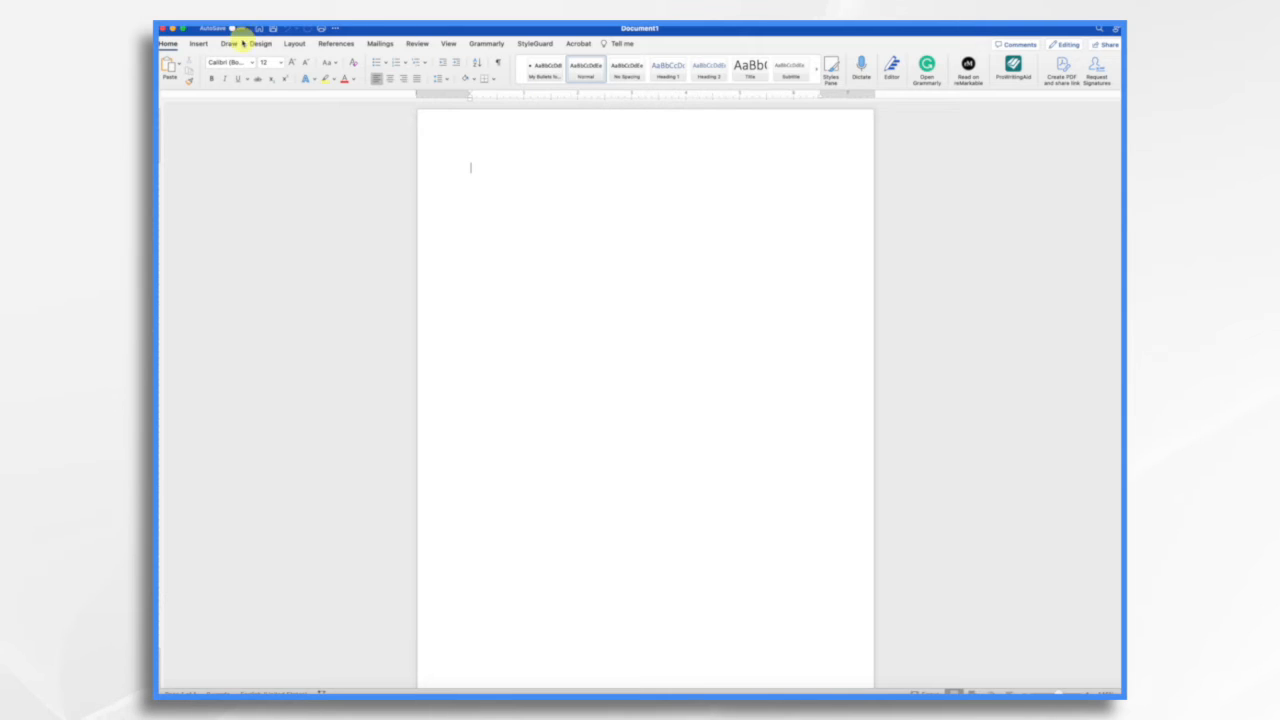
# Insert a 2x4 table in Word and label its top cells Scene and Notes
pyautogui.click(198, 44)
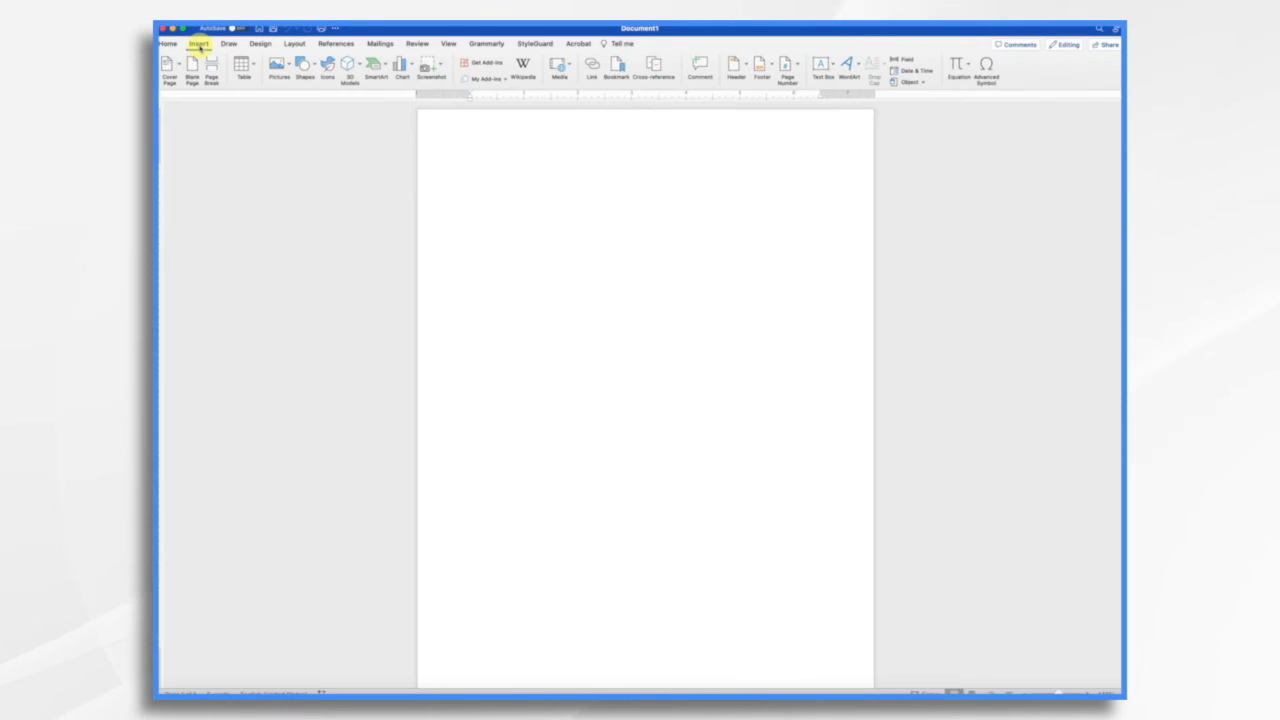
pyautogui.click(242, 65)
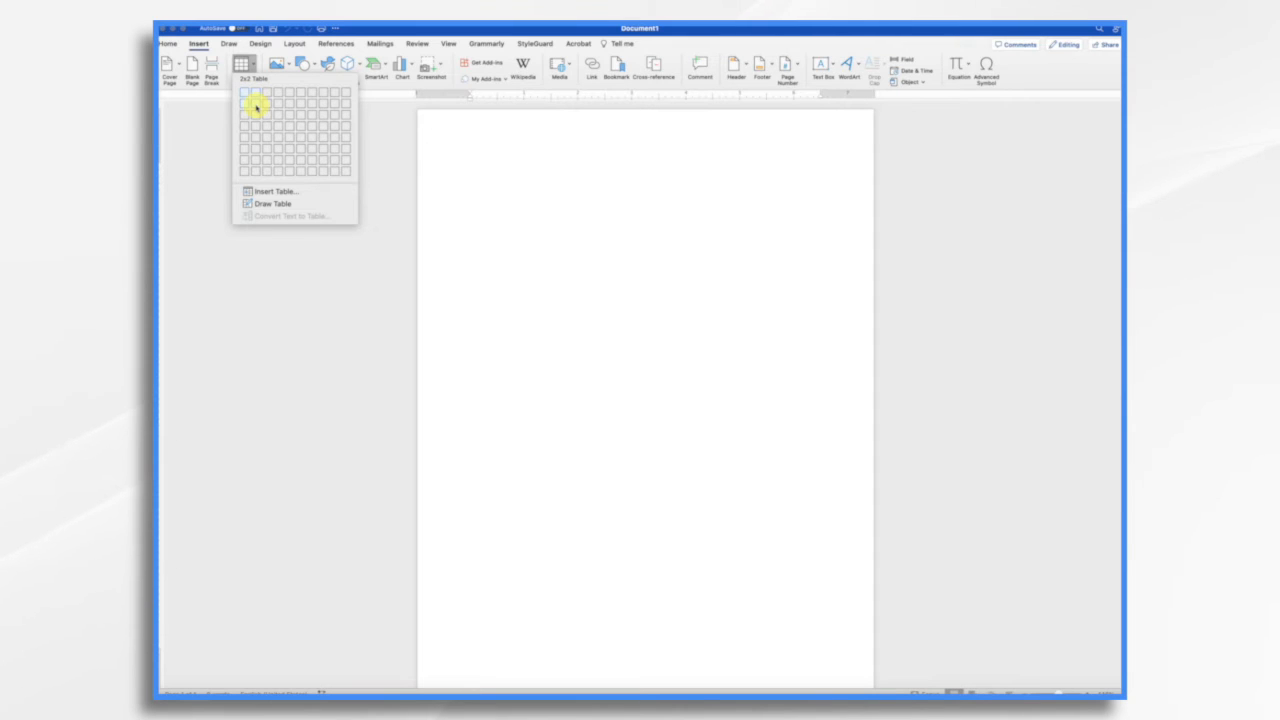
pyautogui.moveTo(256, 130)
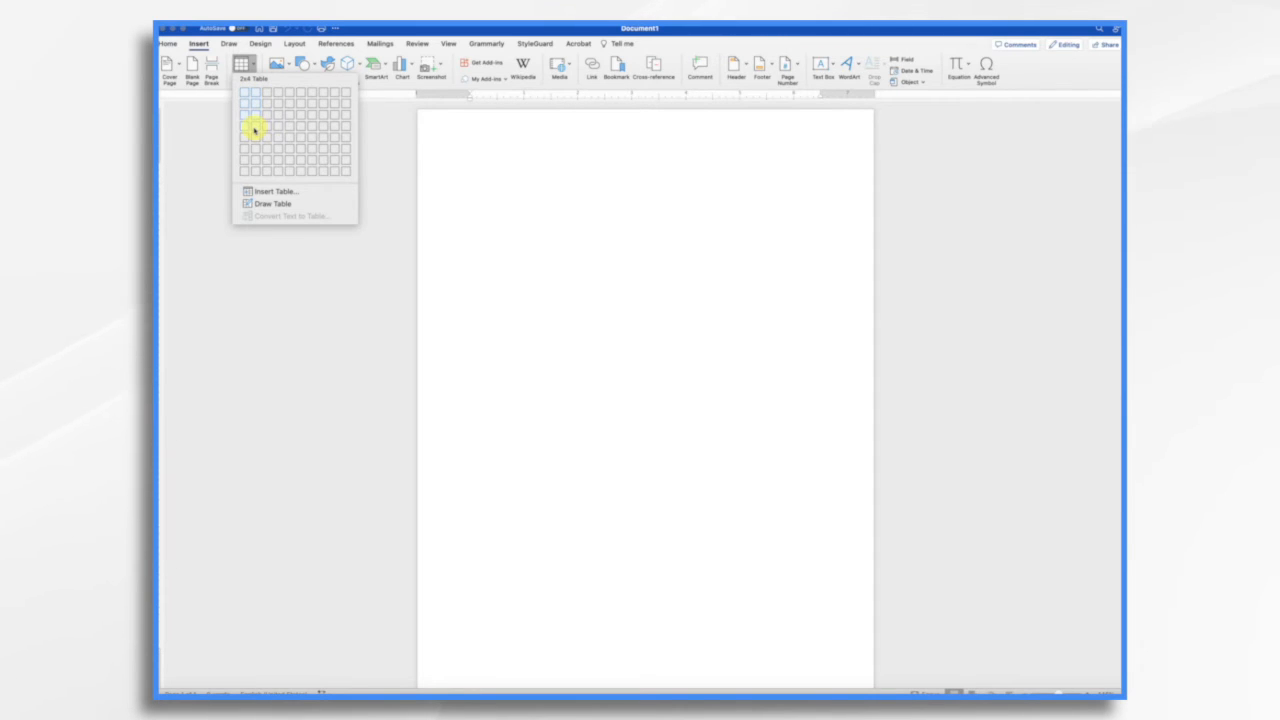
pyautogui.click(256, 127)
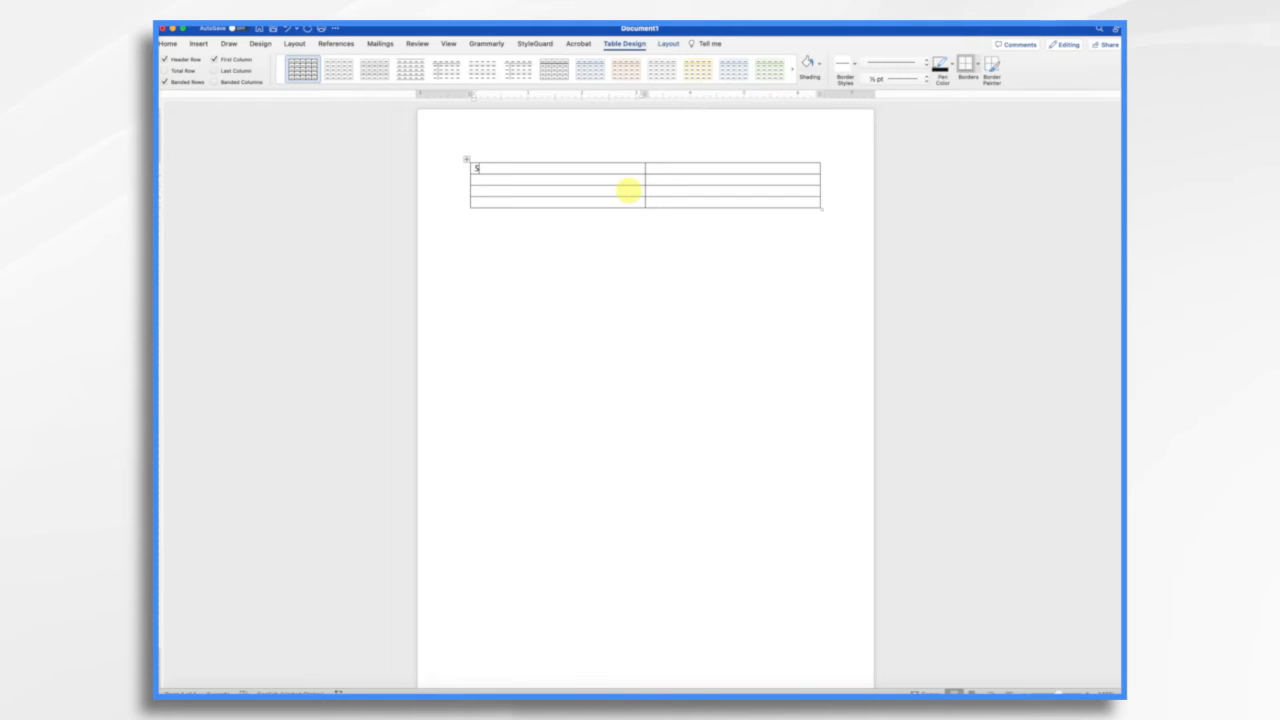
pyautogui.write('Scene')
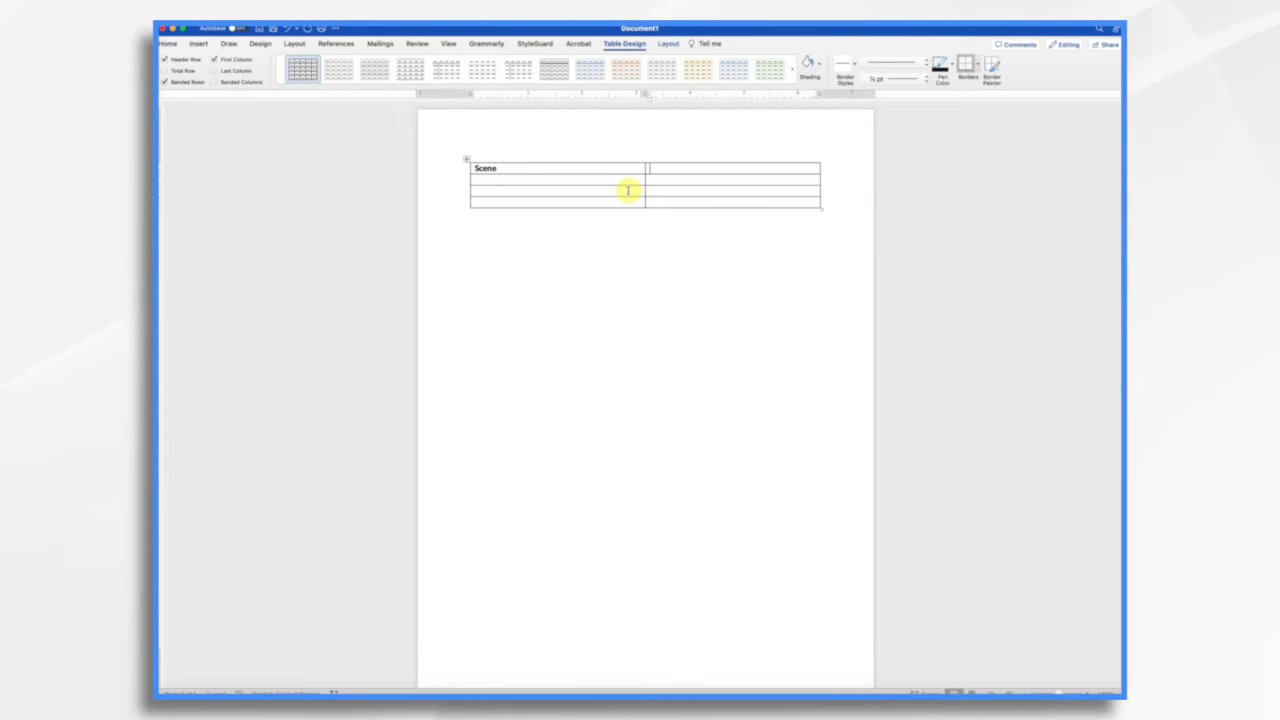
pyautogui.write('Note')
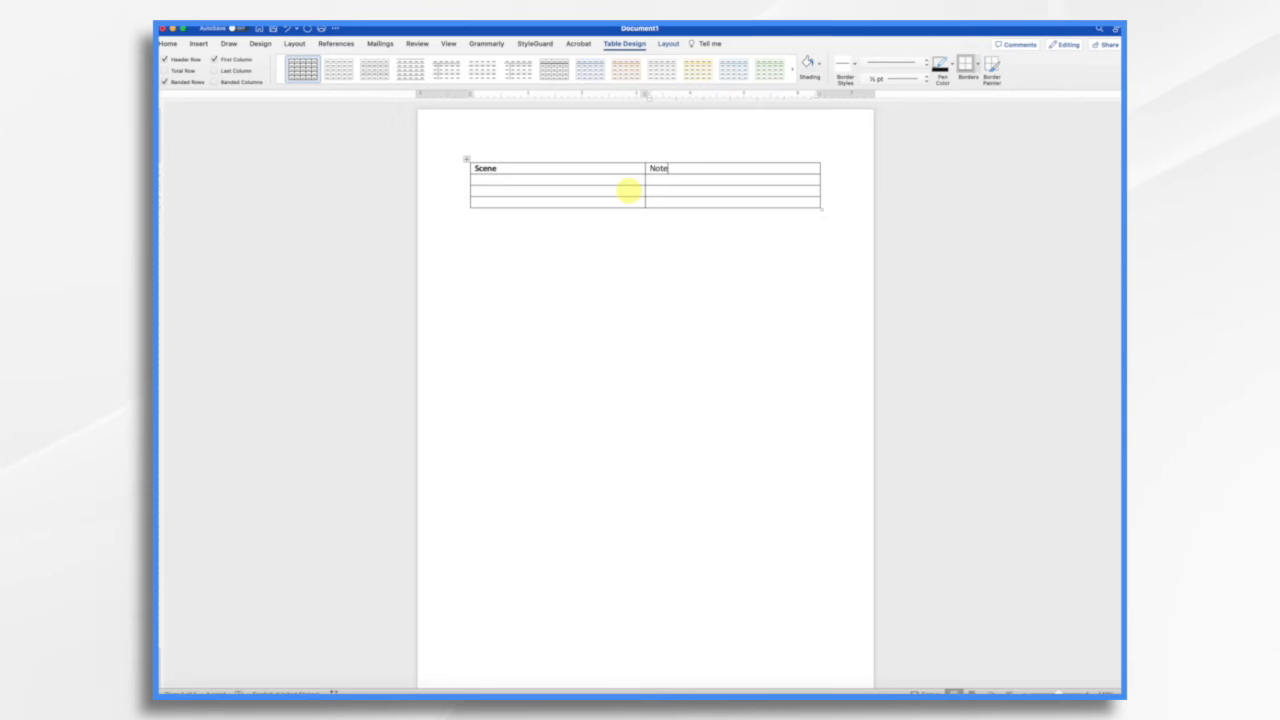
pyautogui.write('s')
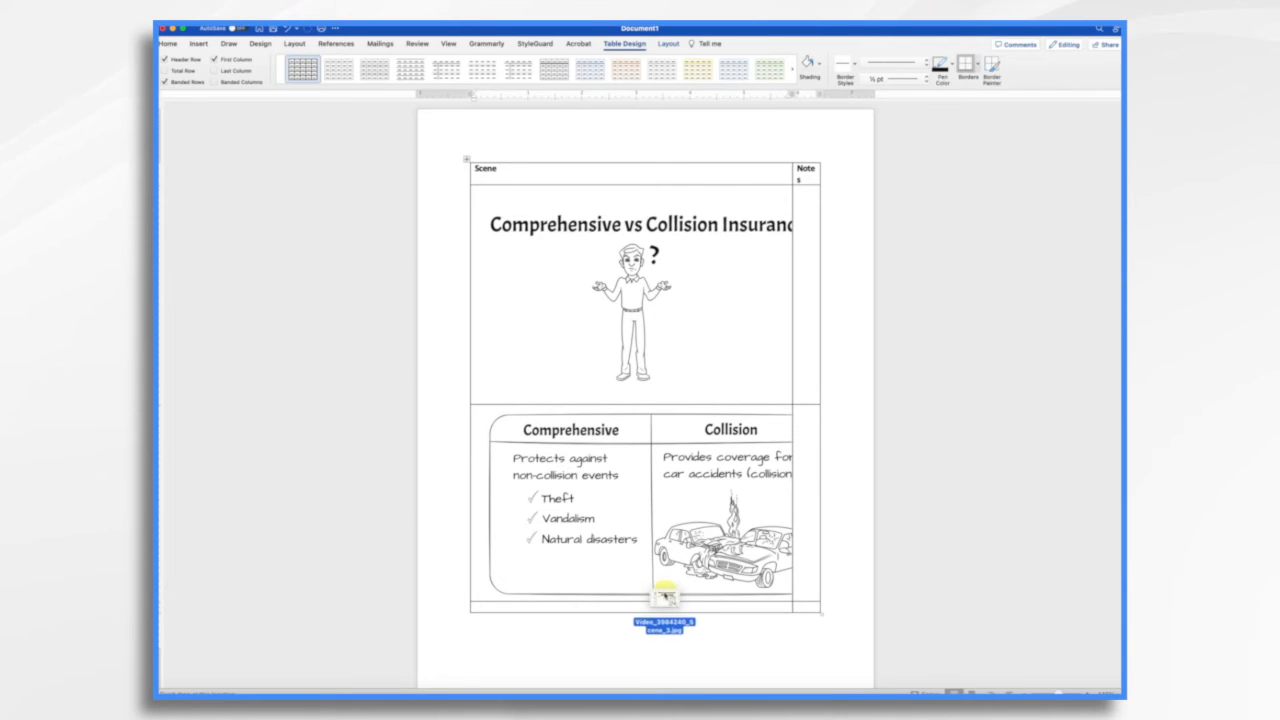
# Place the scene JPGs in the Scene column and shrink them to fit their cells
pyautogui.scroll(-3)
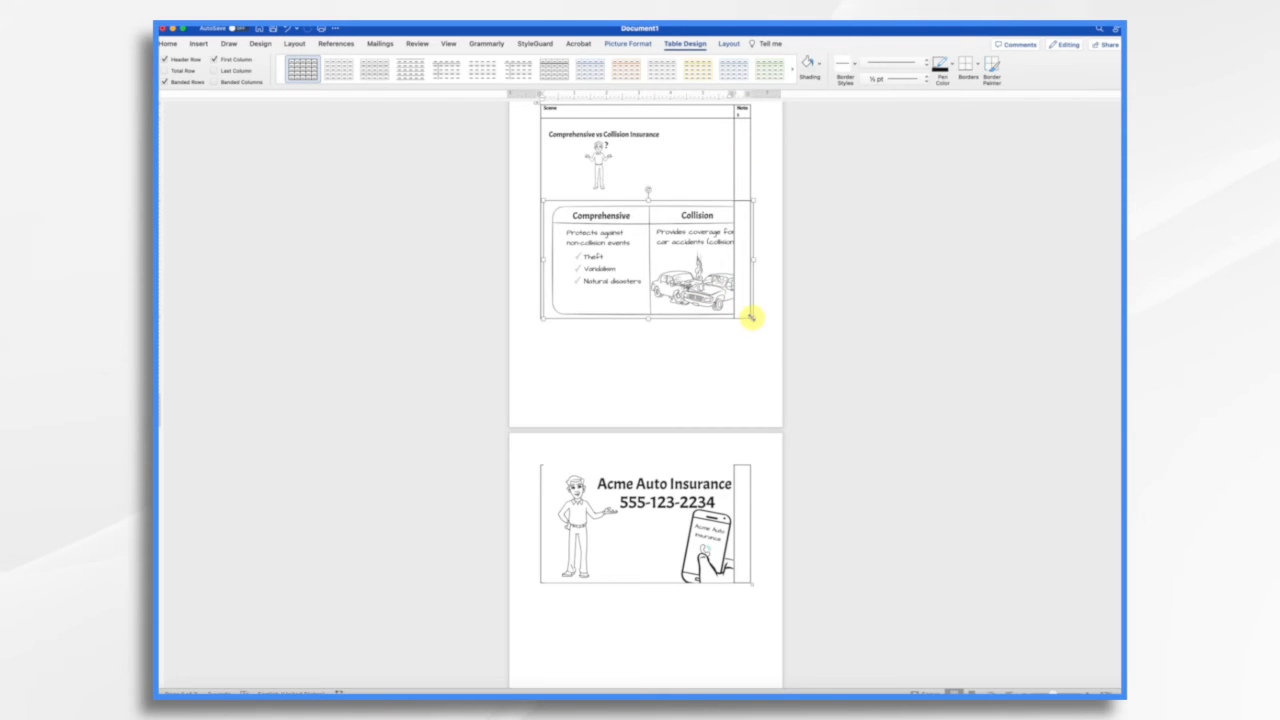
pyautogui.moveTo(752, 316); pyautogui.dragTo(677, 266)
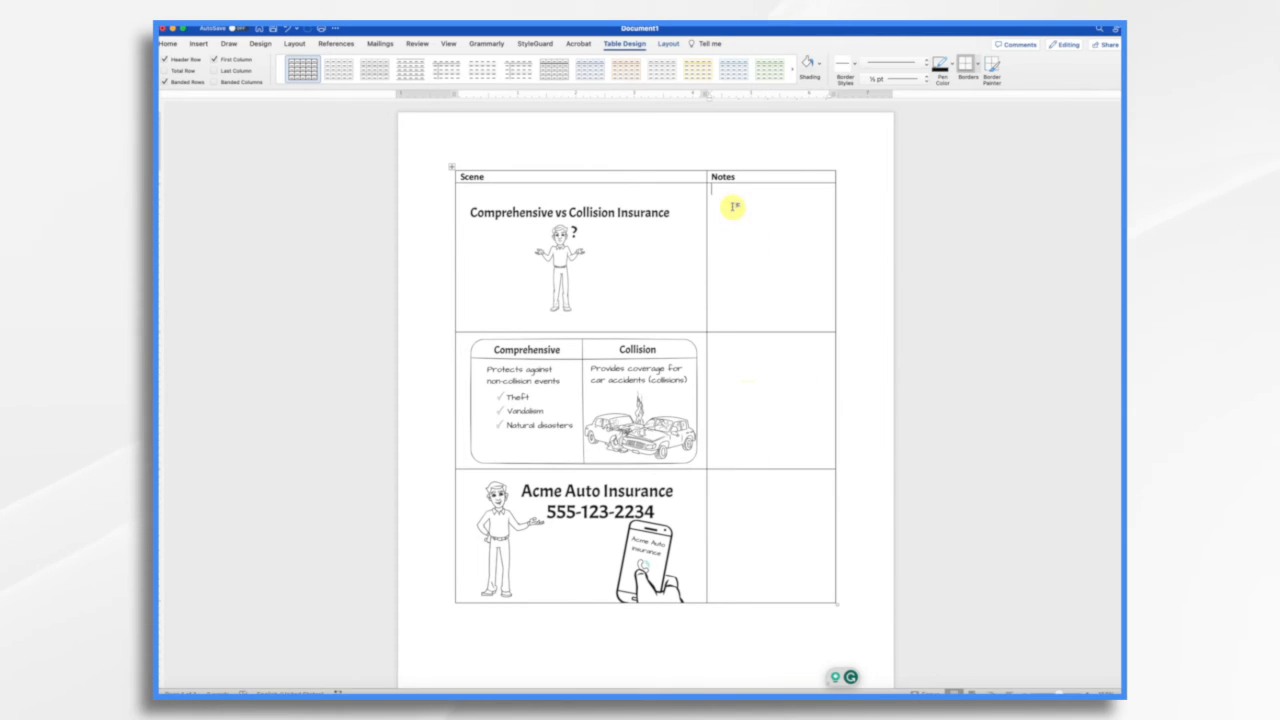
# Add notes: the opening scene needs a logo, and the actual phone number is needed
pyautogui.write('This is the opening scene. We definitely need a logo.')
pyautogui.click(771, 400)
pyautogui.write("Please double-check the bullets. I feel like I'm missing something important.")
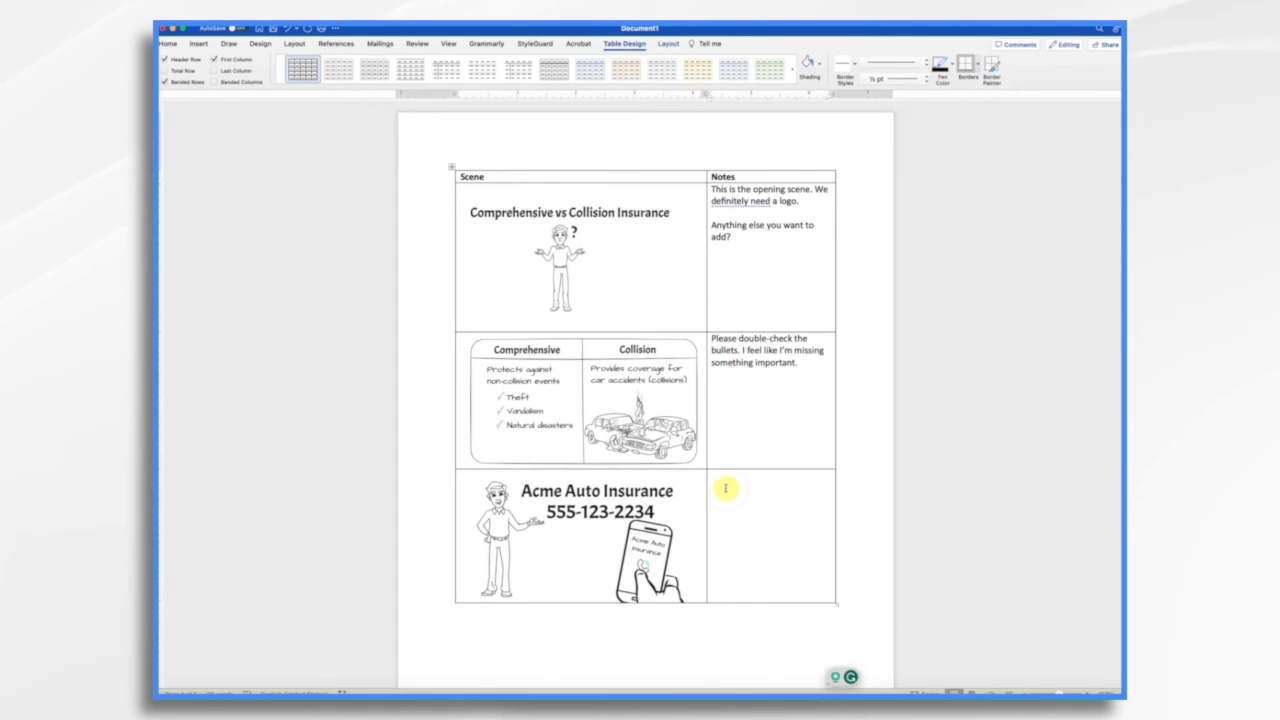
pyautogui.write('I need the actual phone number.  This is a placeholder.')
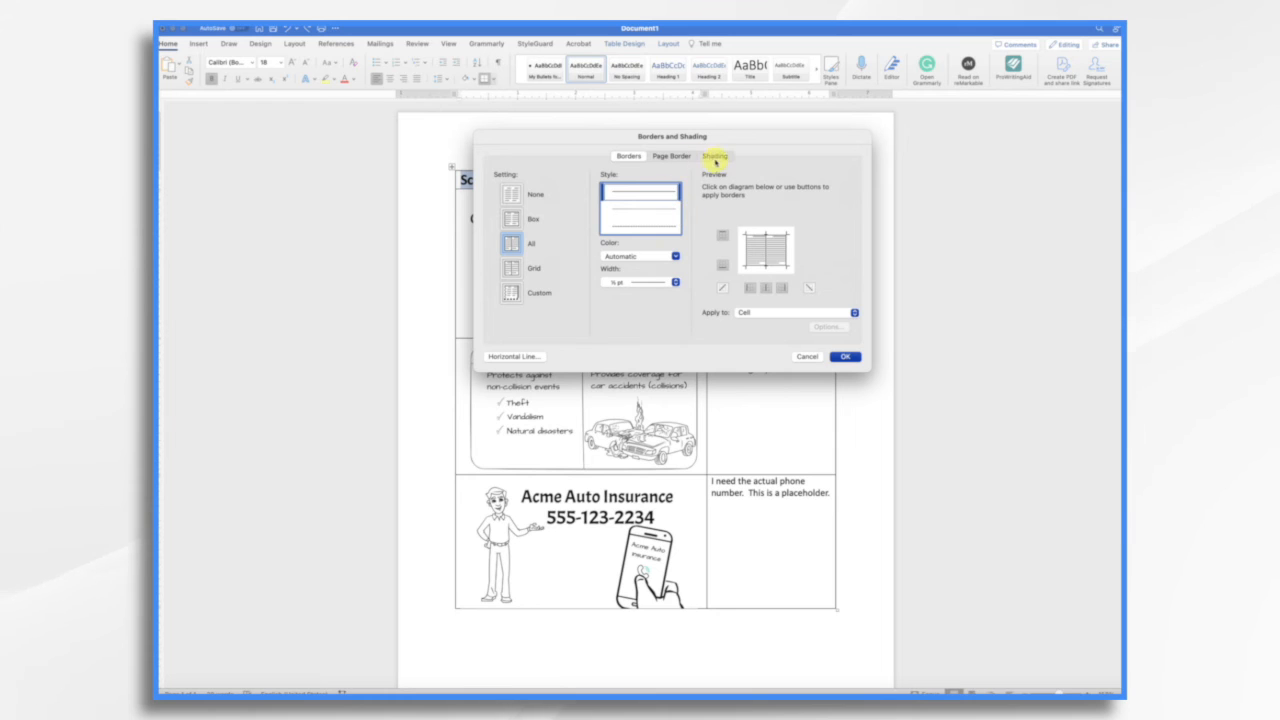
# Apply a blue fill to the Scene/Notes header row via Borders and Shading
pyautogui.click(715, 156)
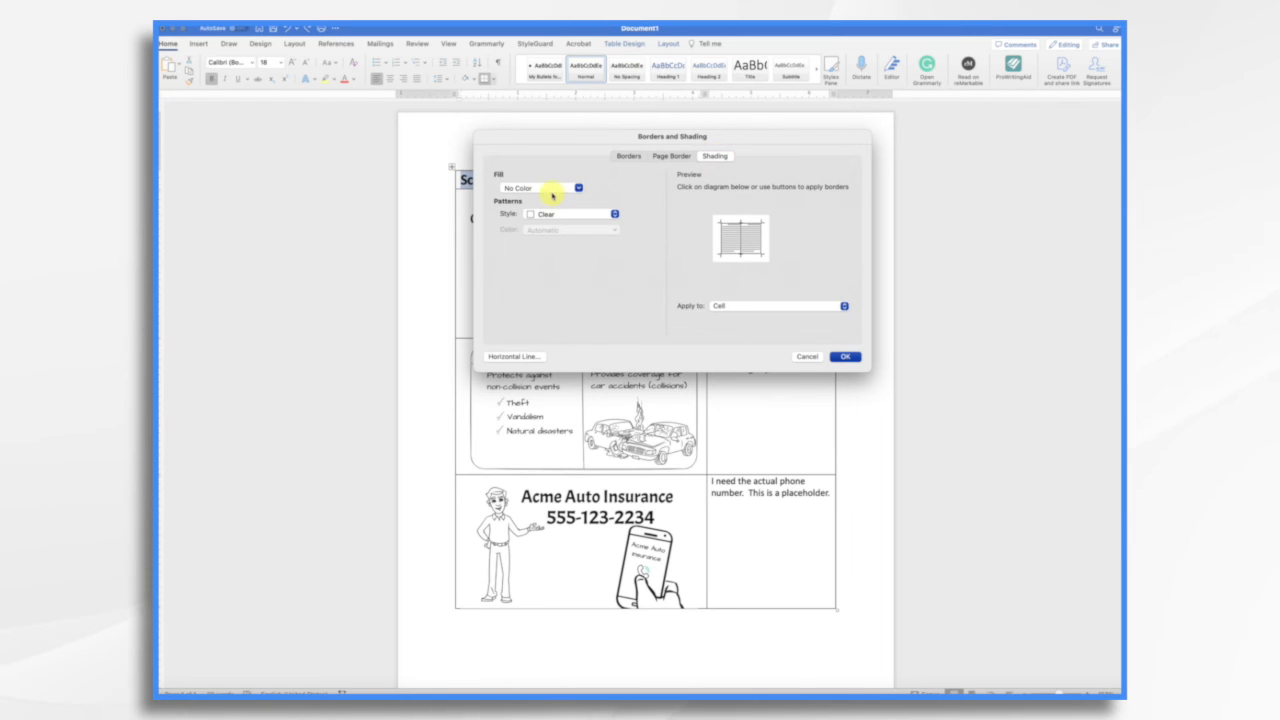
pyautogui.click(579, 188)
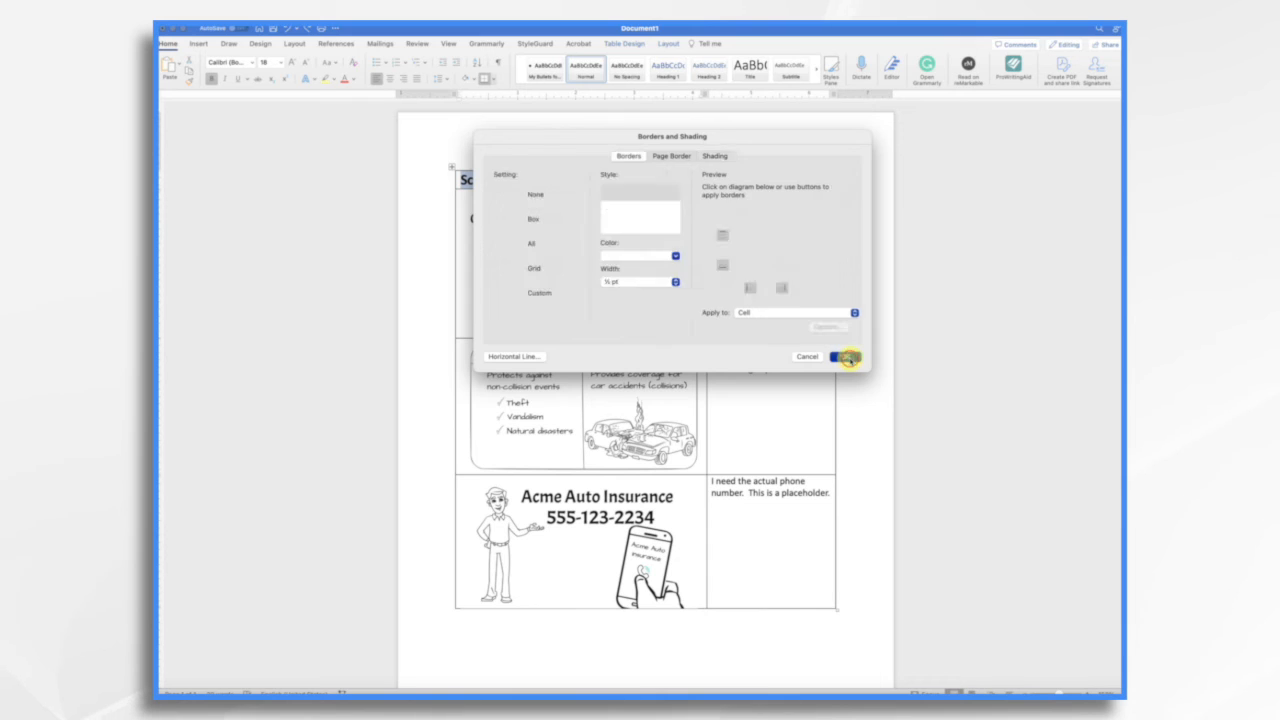
pyautogui.click(842, 356)
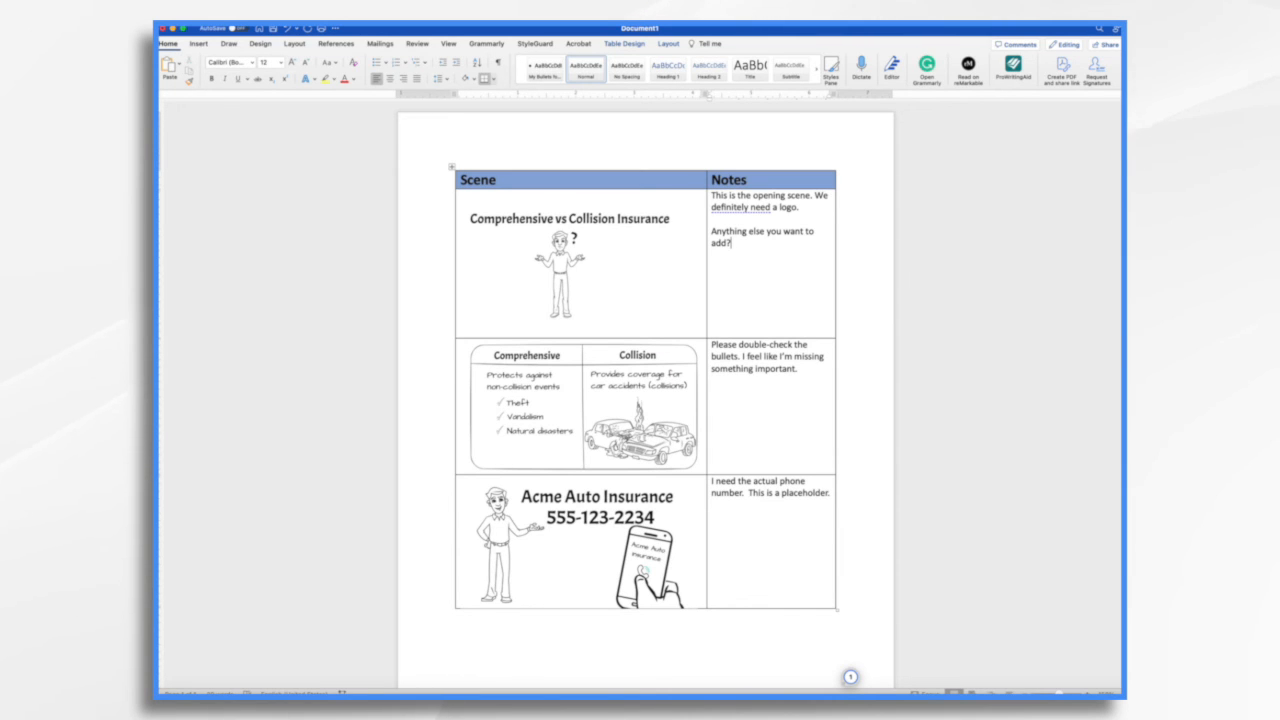
pyautogui.click(170, 48)
pyautogui.write('Comprehensive v Collison.docx')
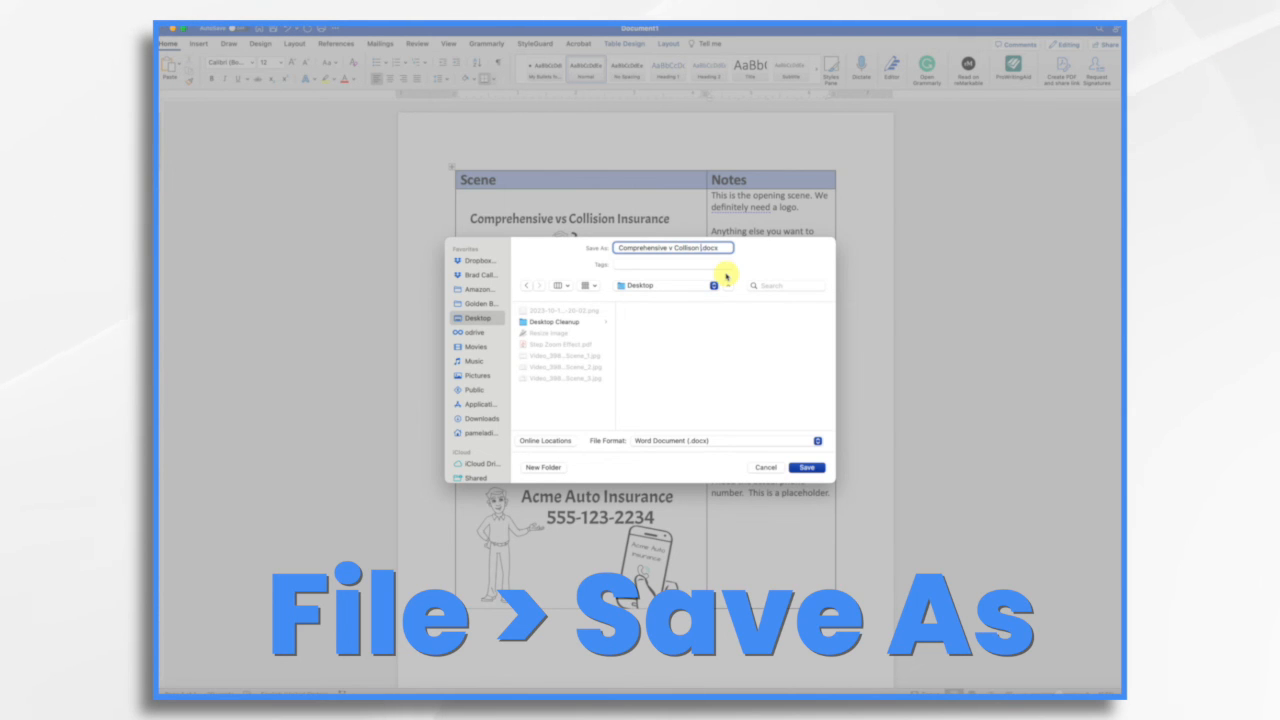
# Export the document as a PDF named storyboard to the Desktop
pyautogui.write('storyboard')
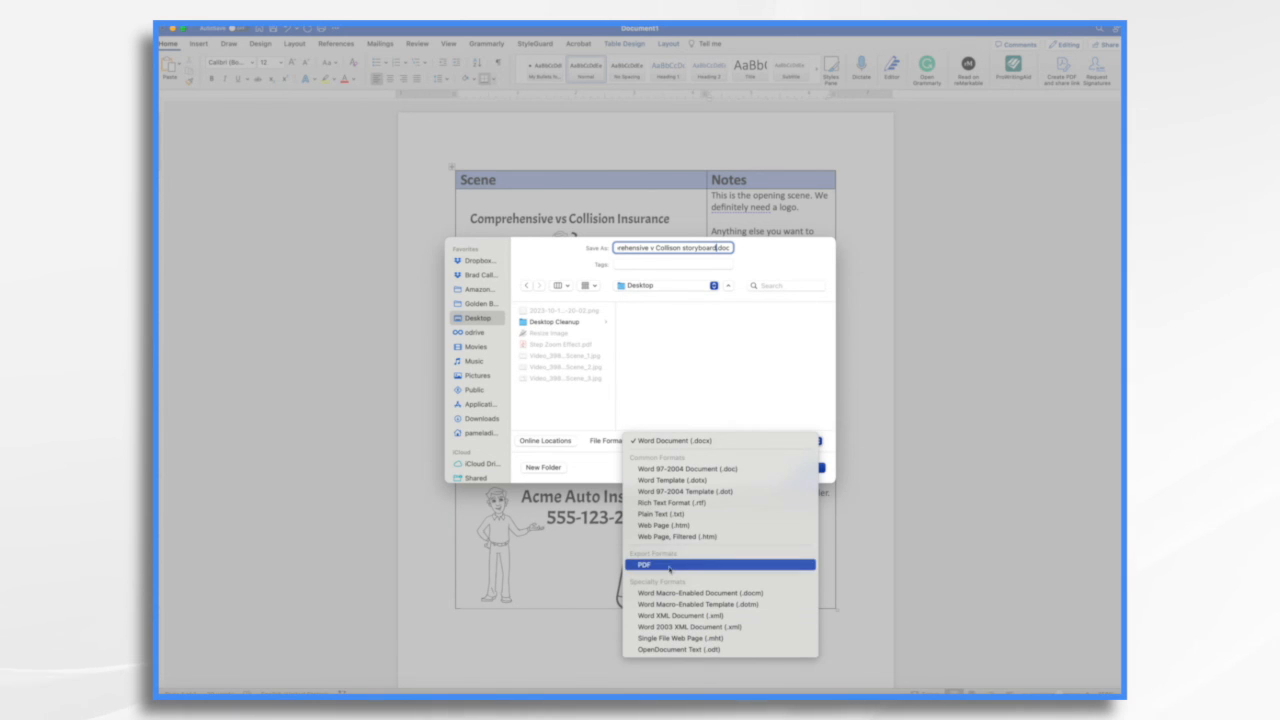
pyautogui.click(643, 564)
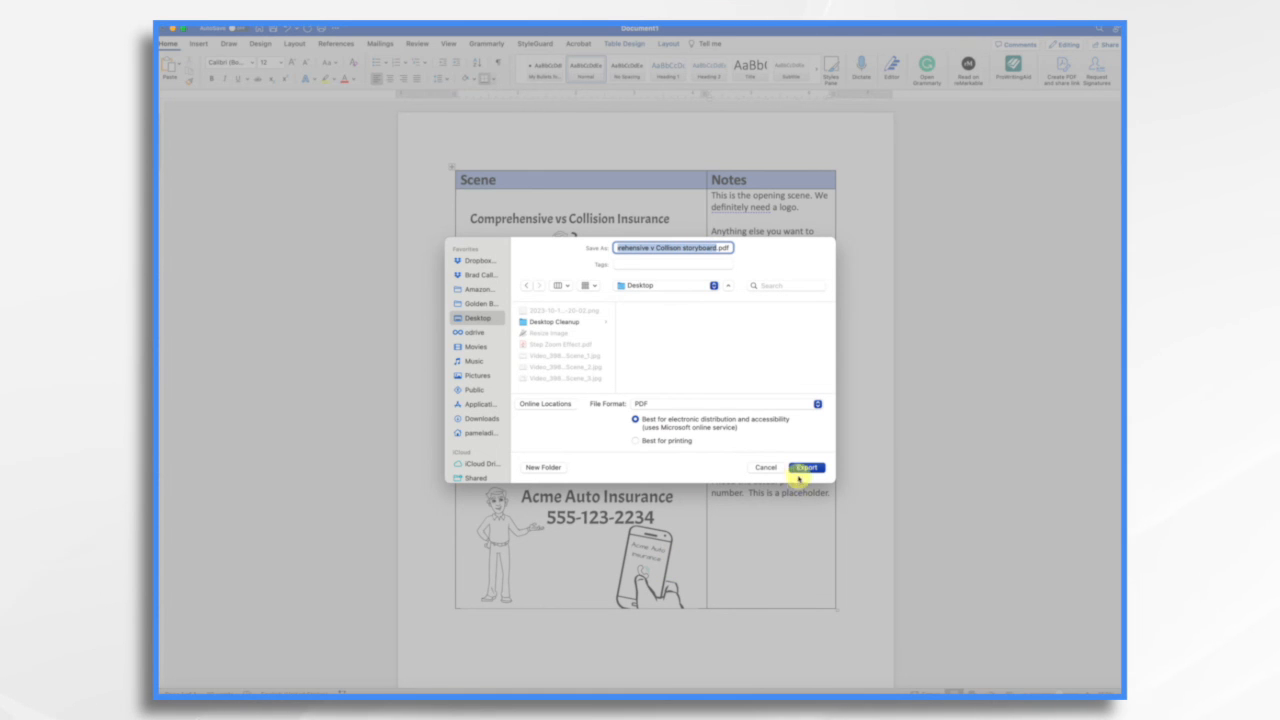
pyautogui.click(807, 467)
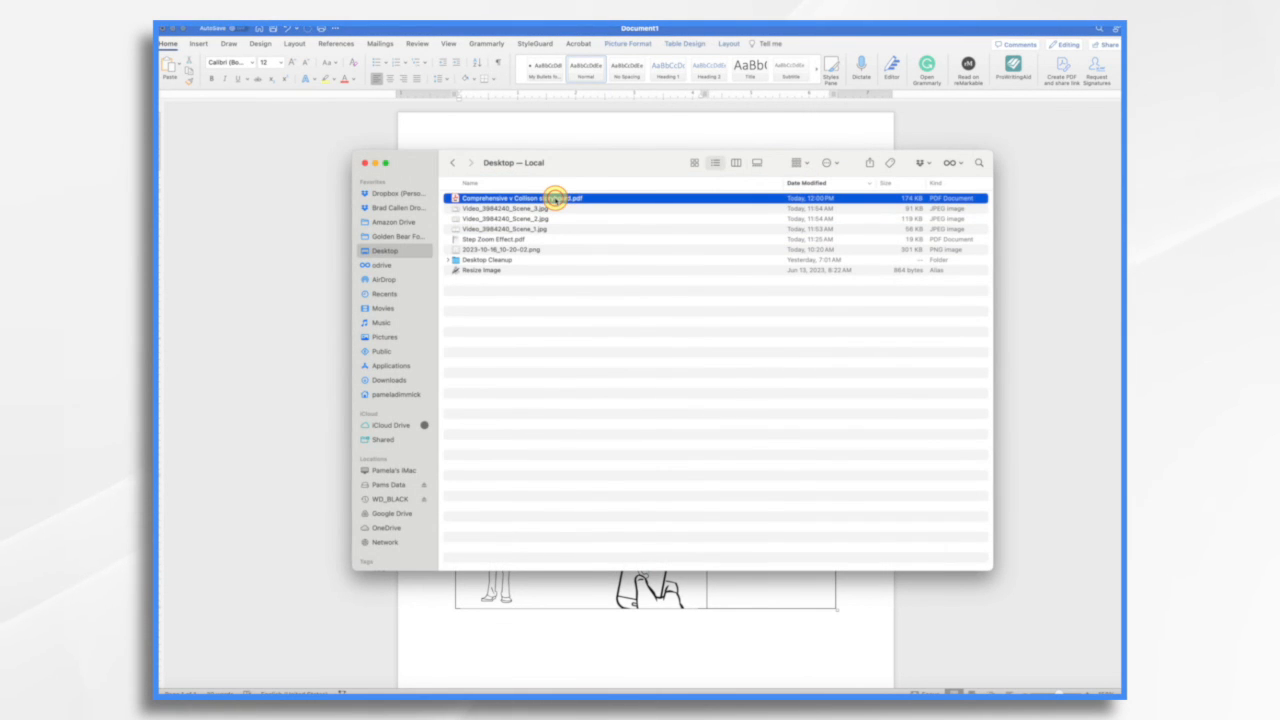
# Open the storyboard PDF in Acrobat and scroll through the scene table
pyautogui.doubleClick(551, 197)
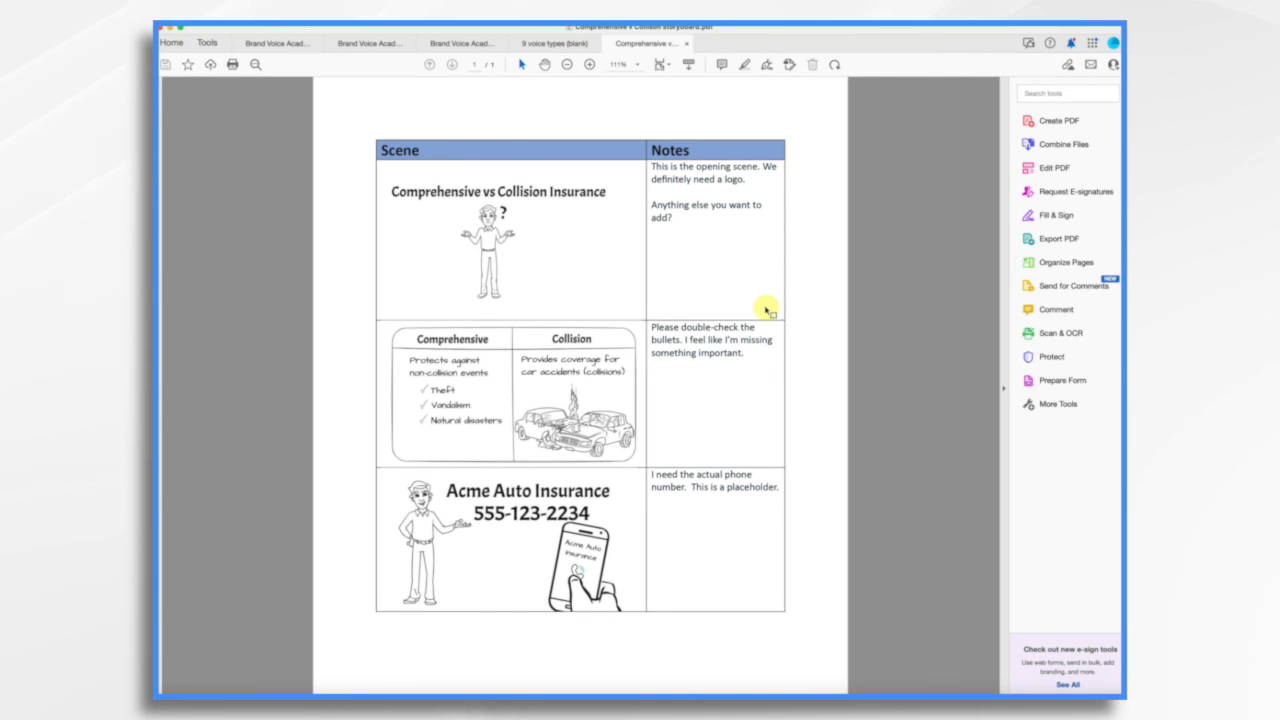
pyautogui.scroll(-3)
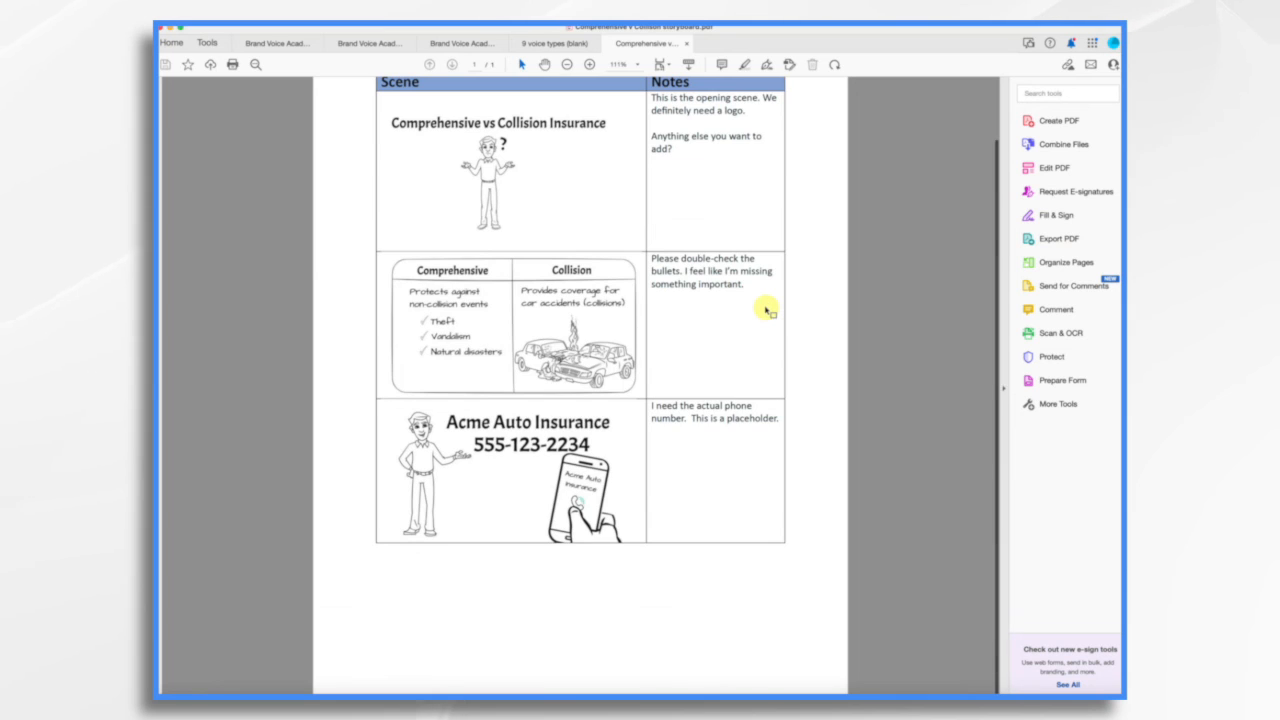